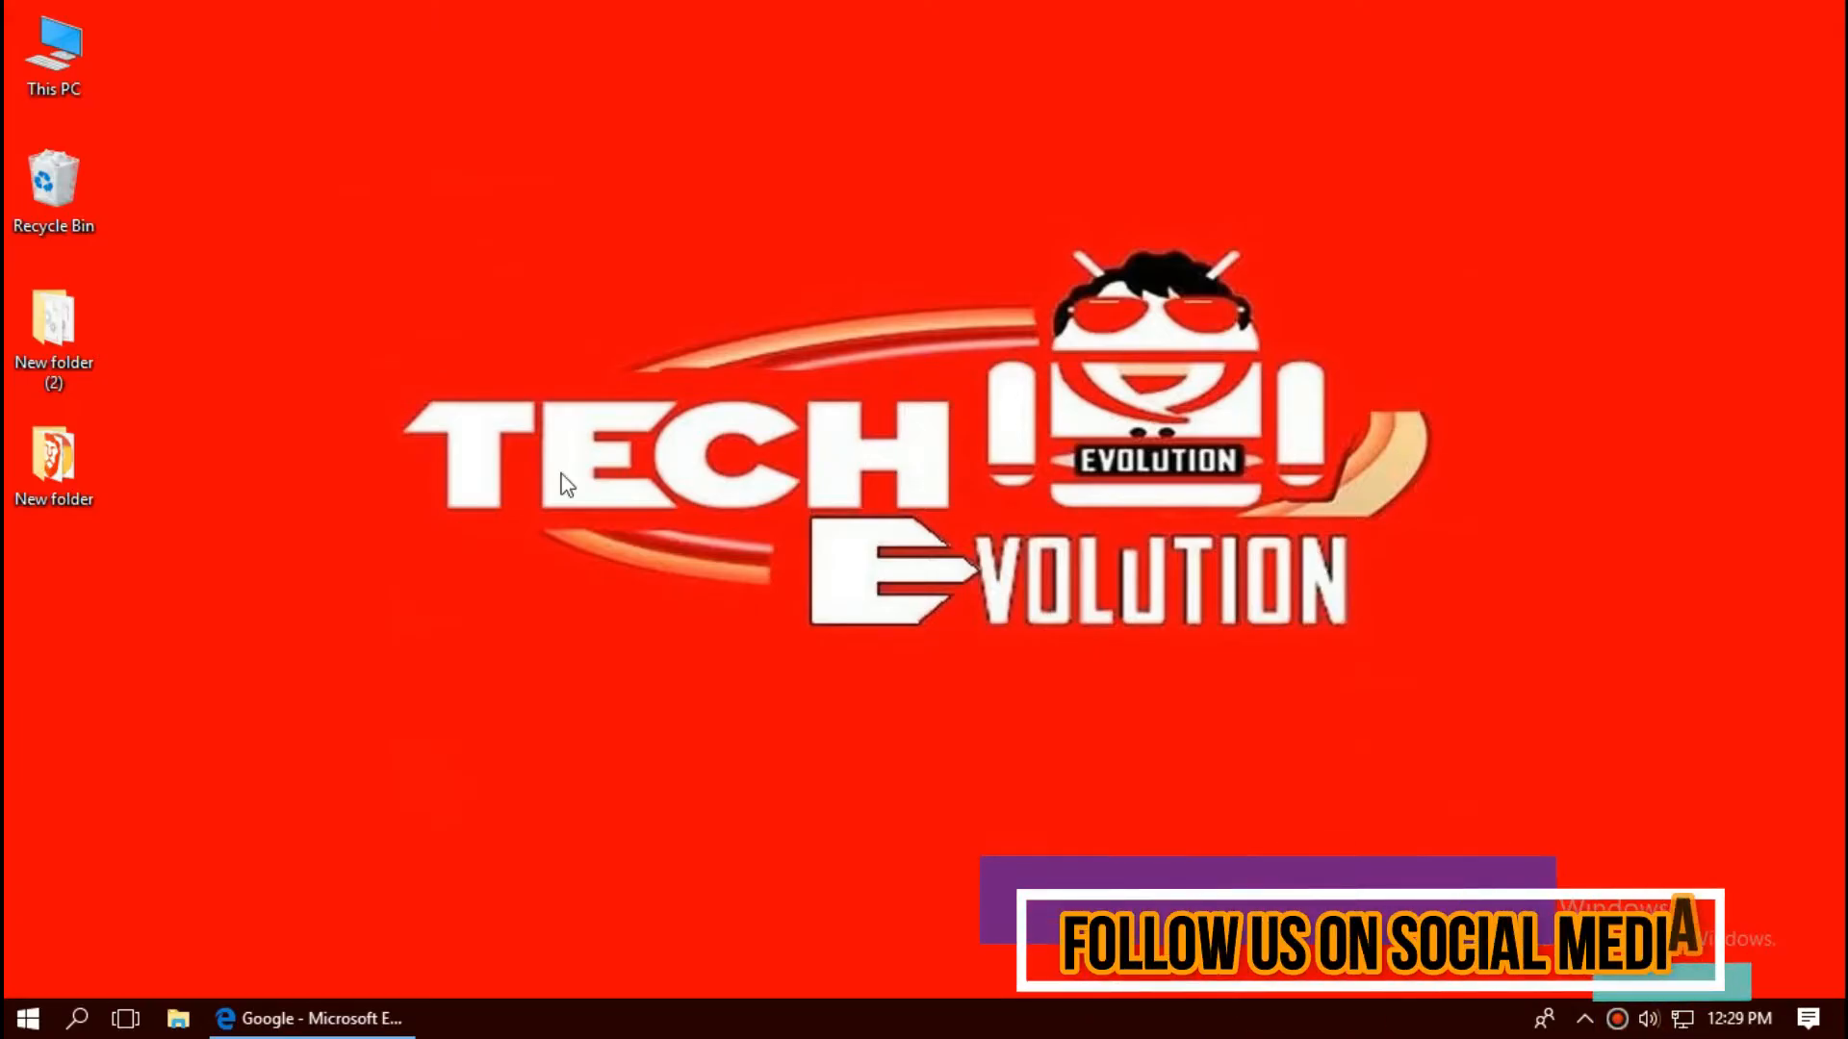
# Step: Google api-ms-win-crt-stdio-l1-1-0.dll in Edge and scroll through the results
pyautogui.click(311, 1018)
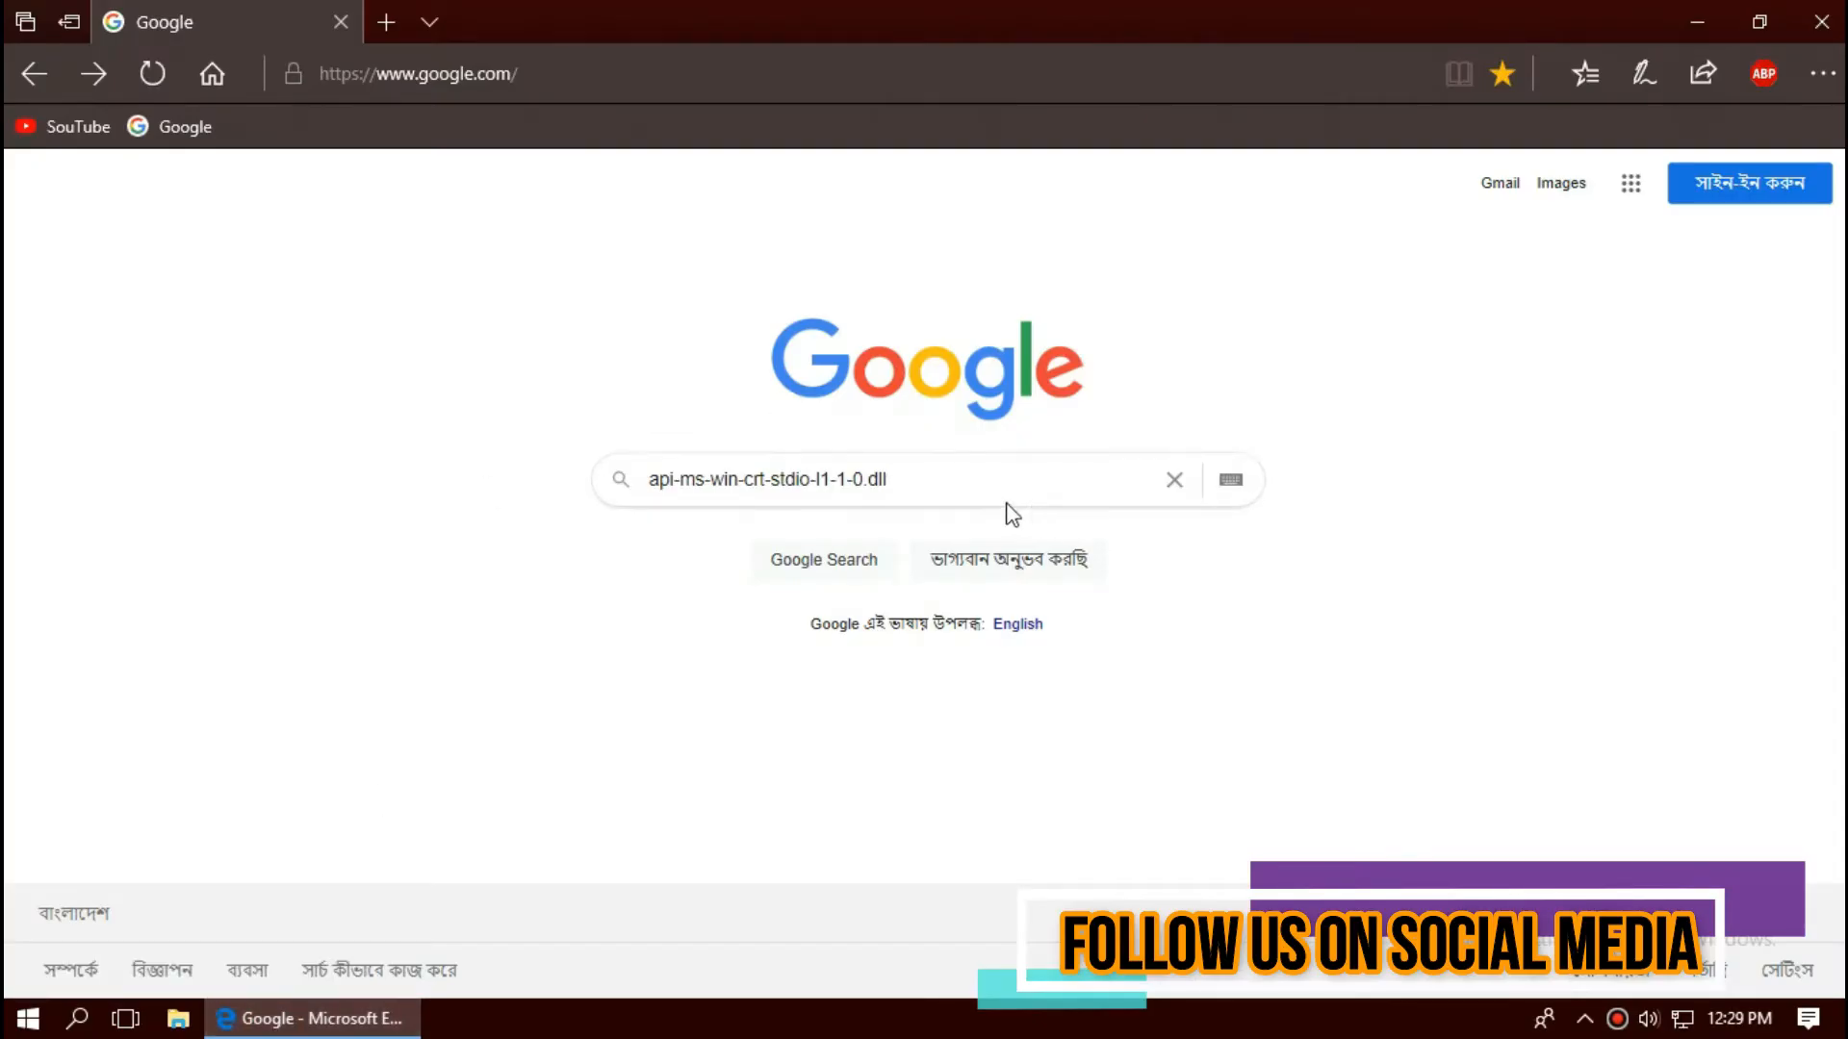
pyautogui.click(825, 478)
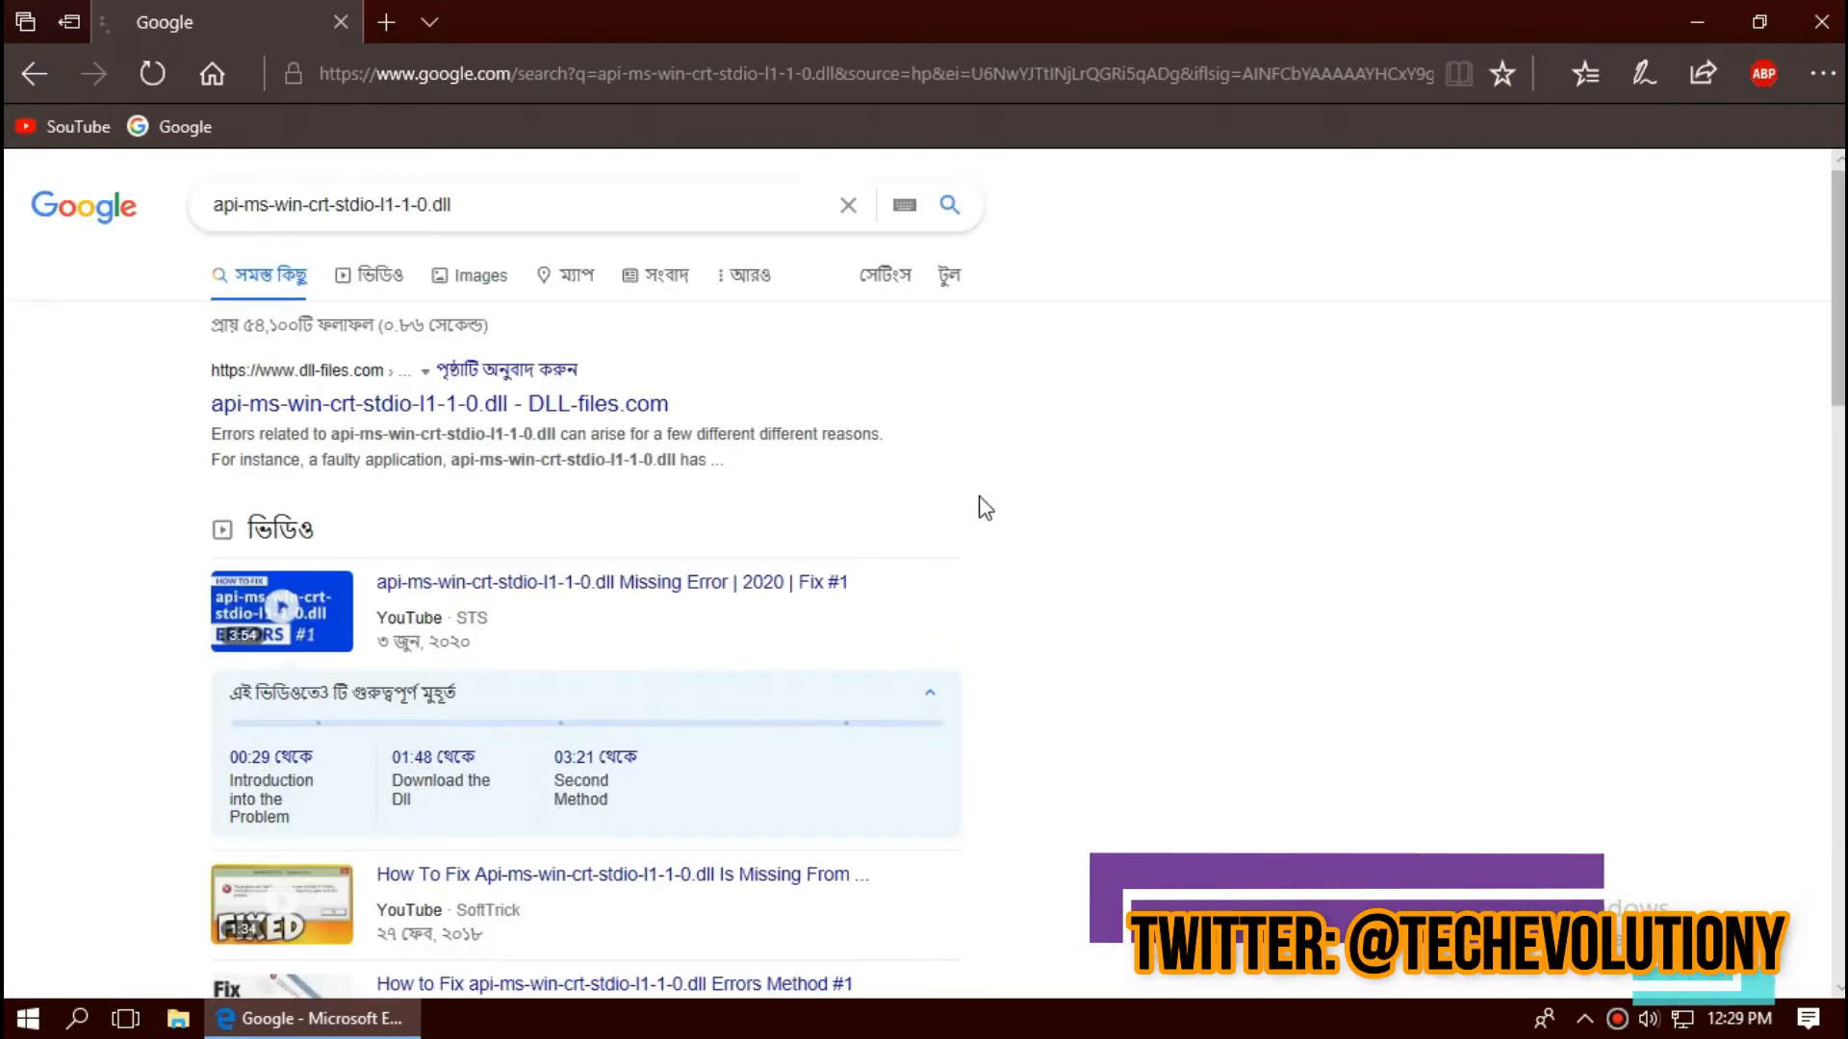
pyautogui.scroll(-3)
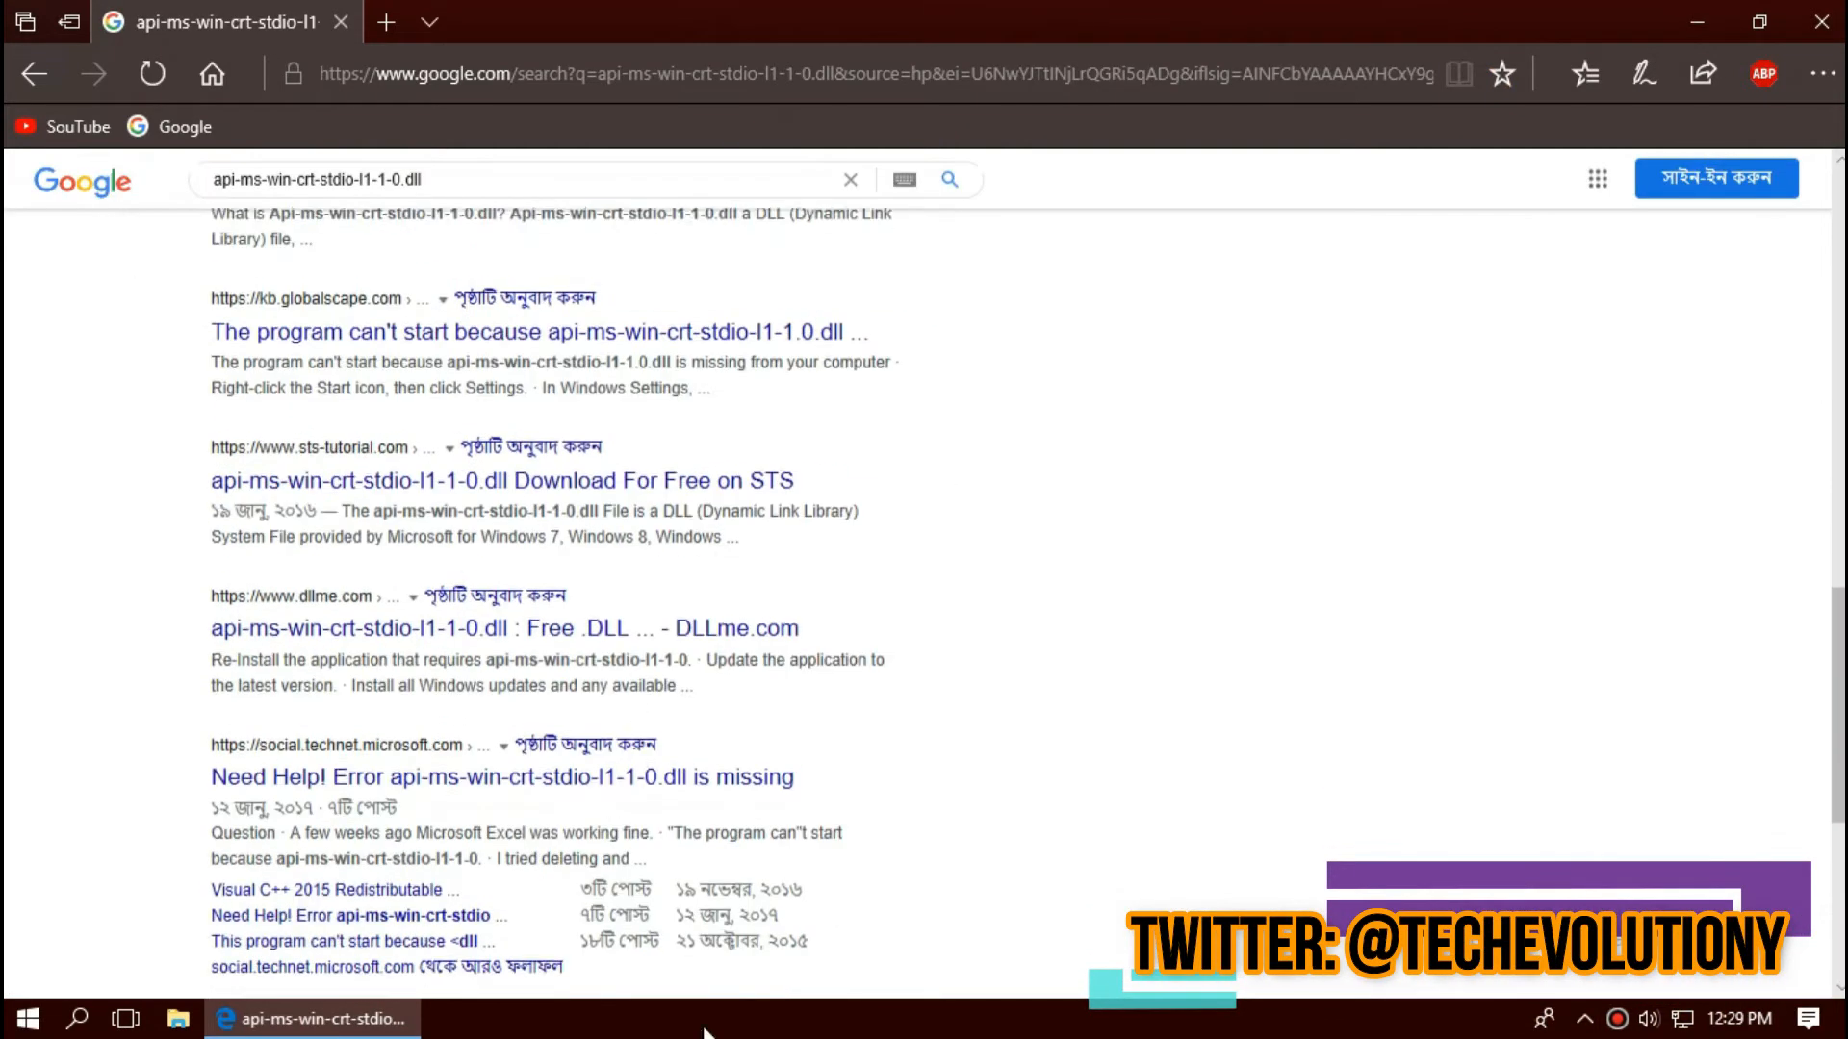
pyautogui.scroll(3)
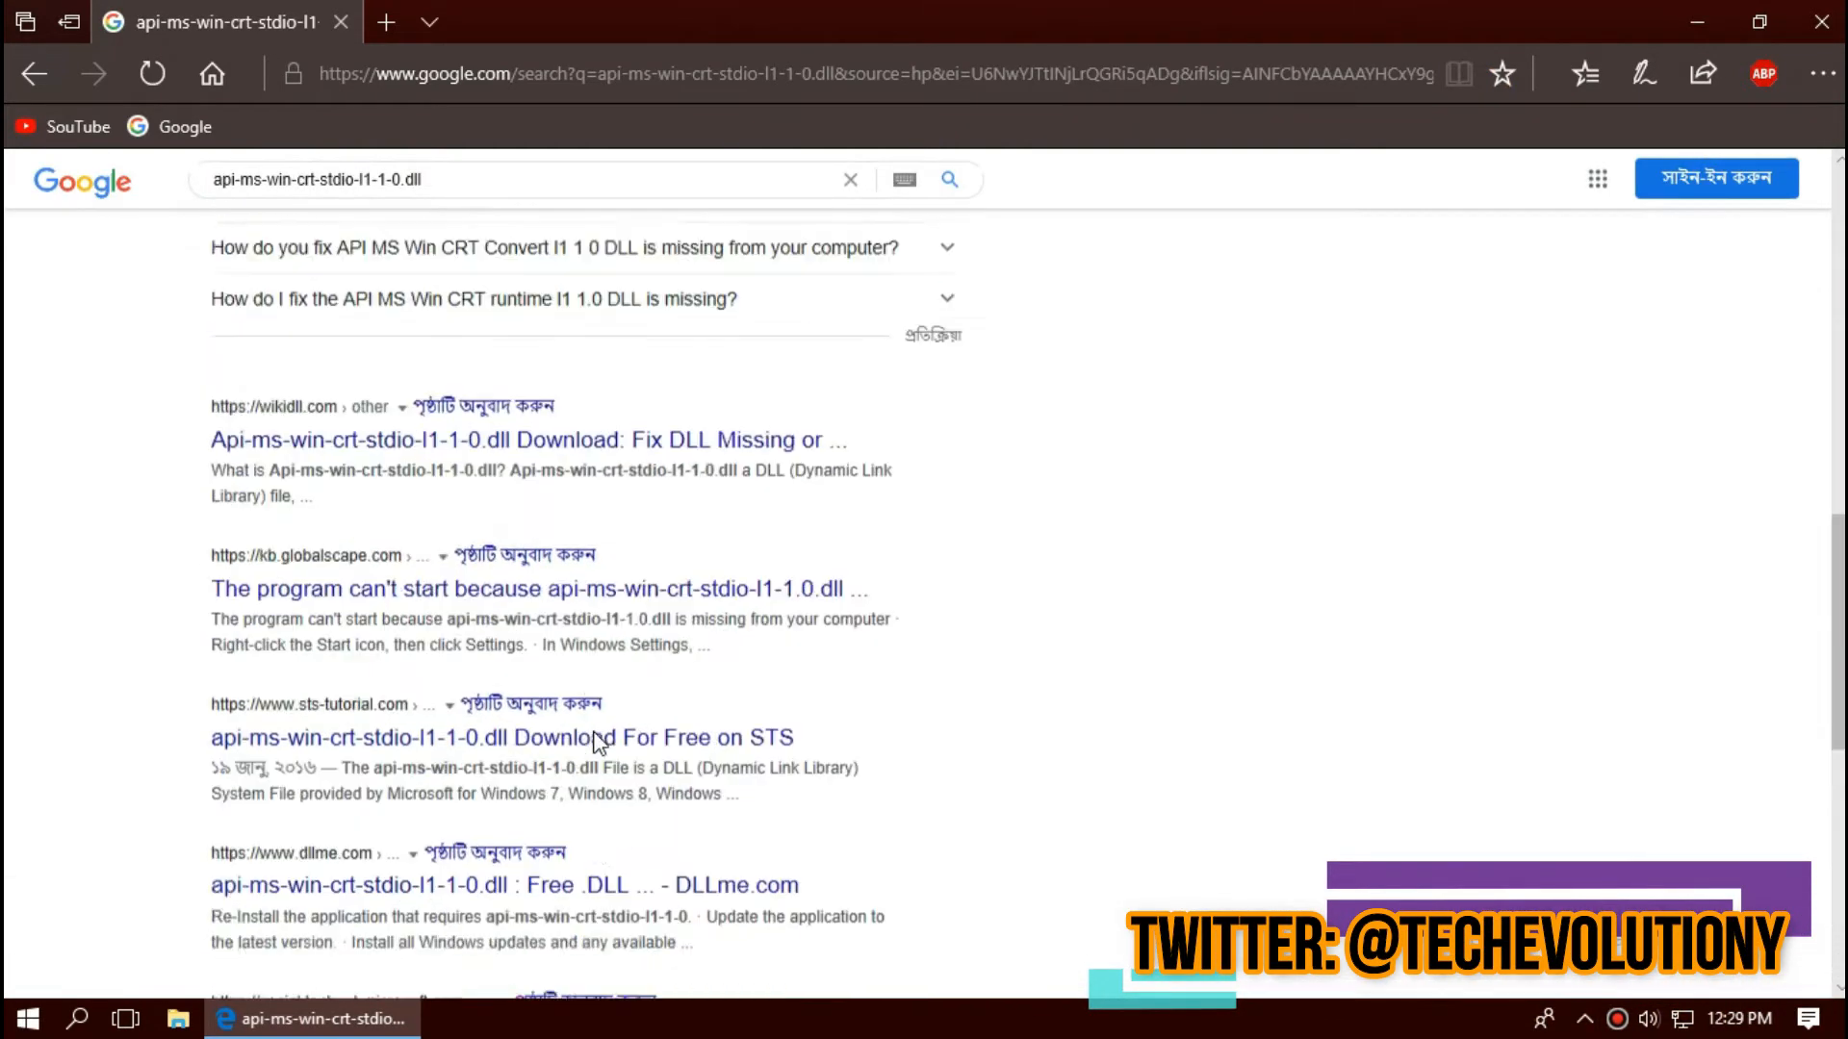
pyautogui.scroll(3)
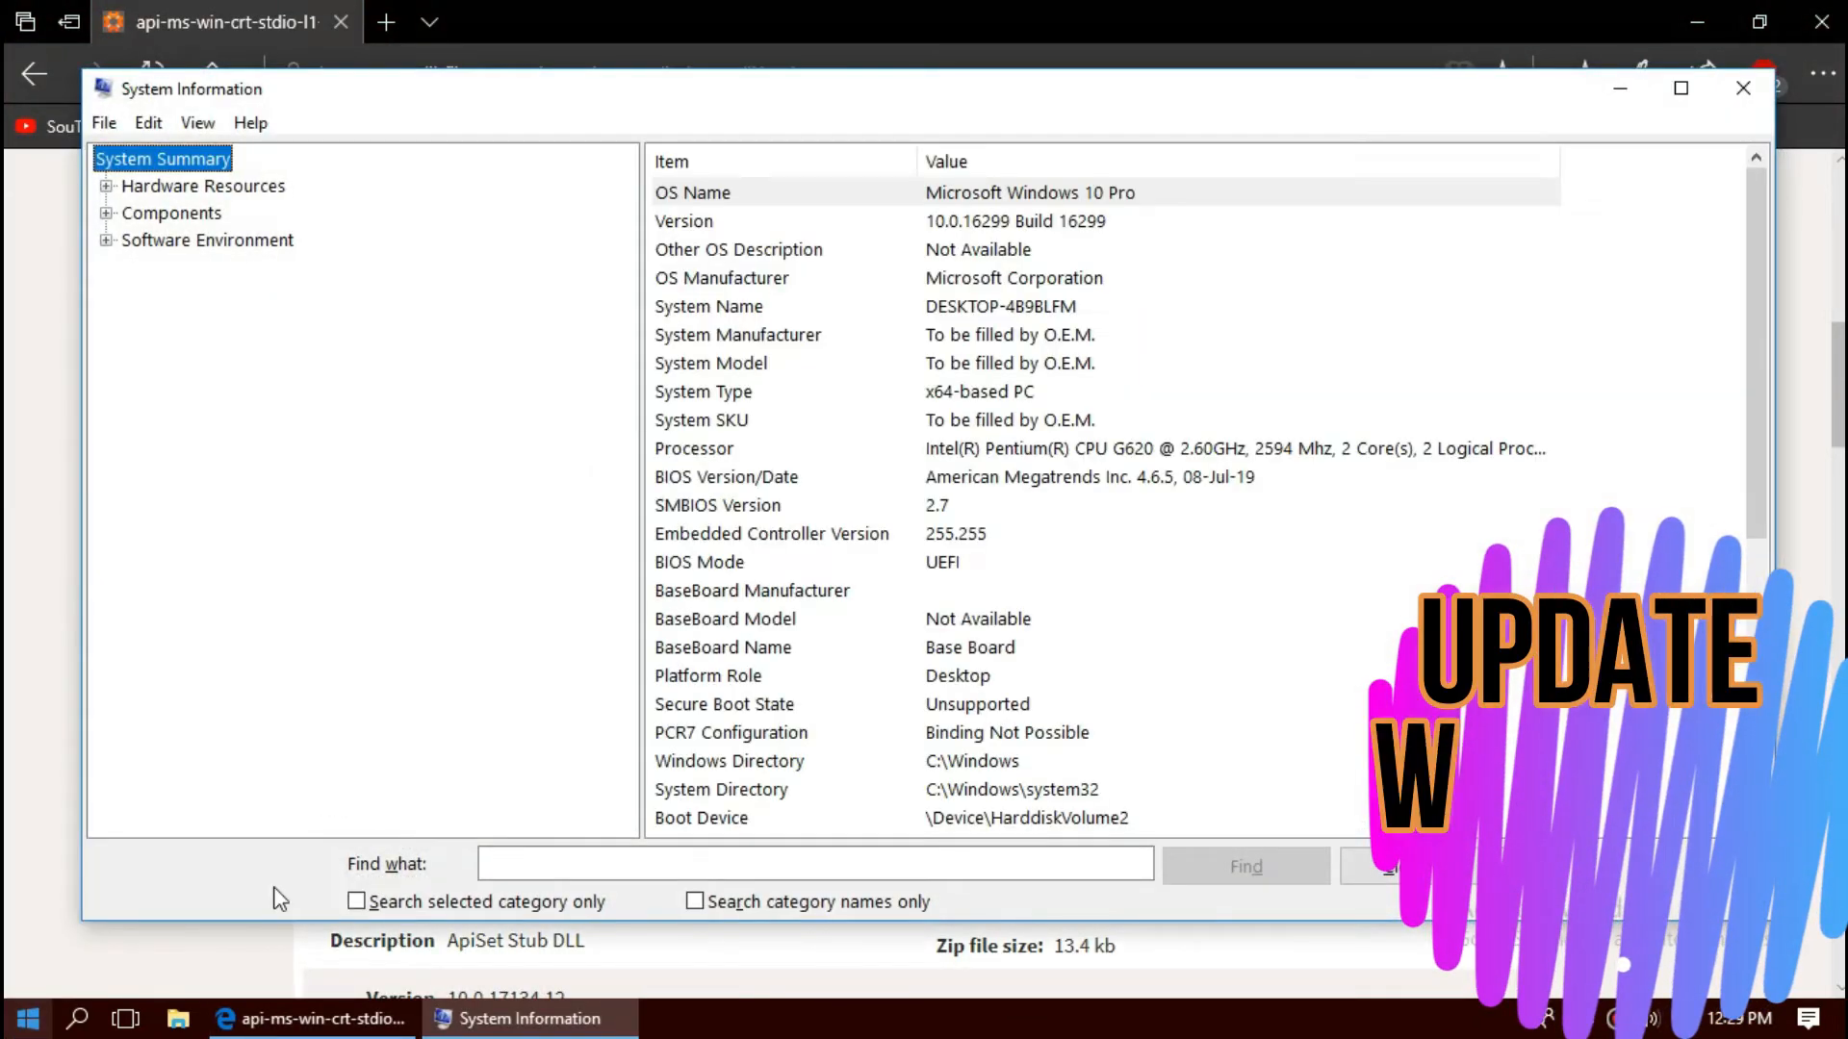
pyautogui.moveTo(993, 446)
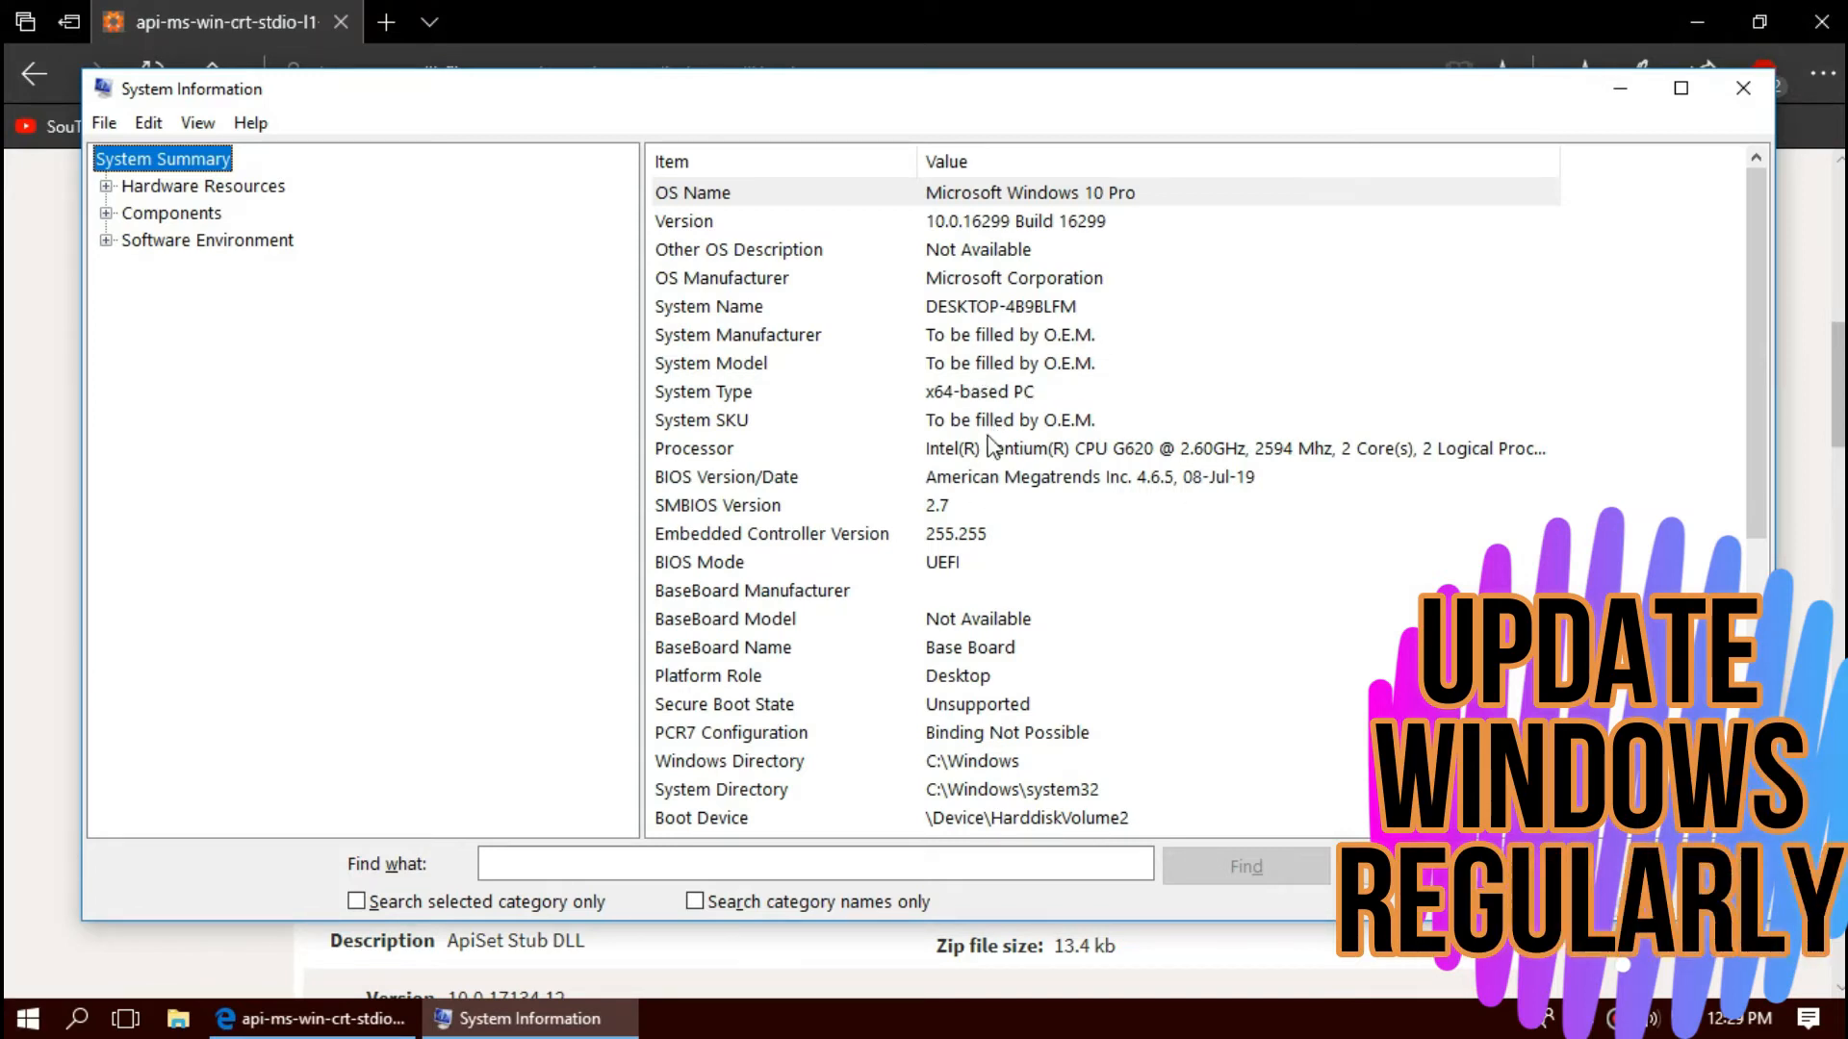
# Step: Close System Information after confirming the system type is an x64-based PC
pyautogui.click(959, 392)
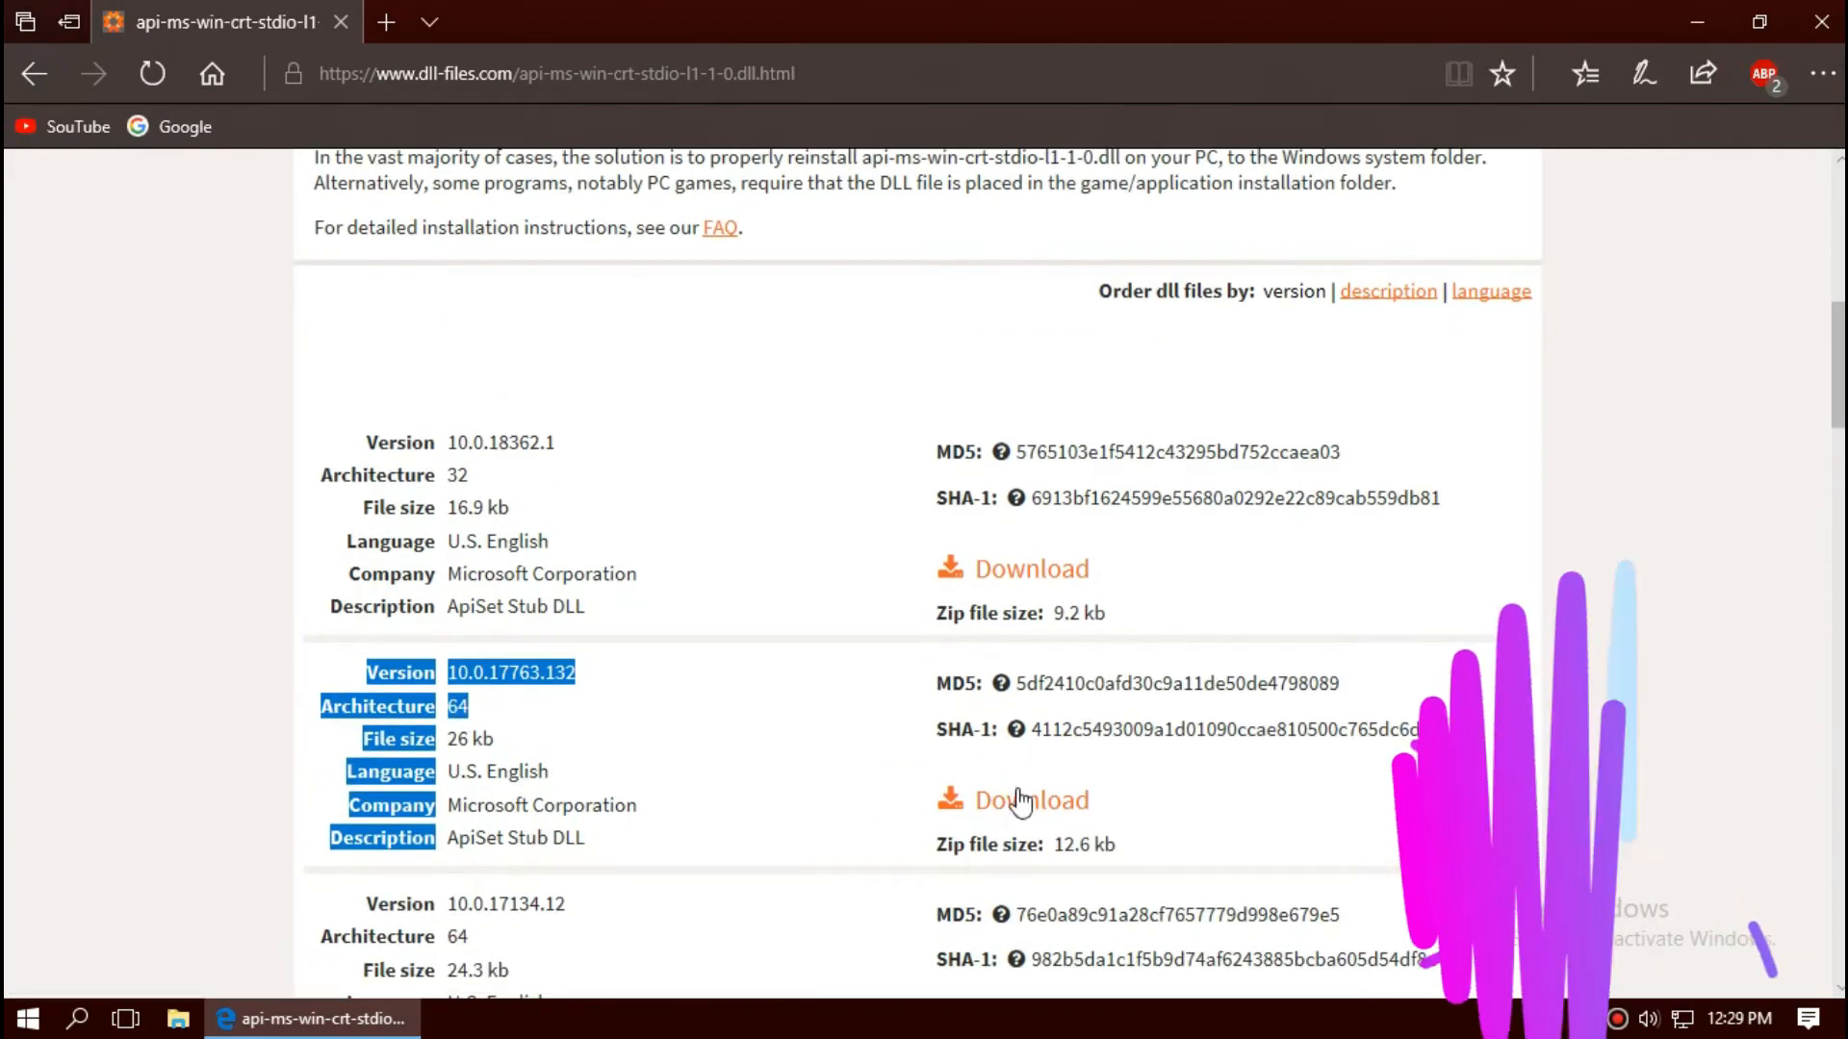
# Step: Download the 64-bit 10.0.17763.132 DLL from DLL-files.com and scroll its install instructions
pyautogui.click(1028, 799)
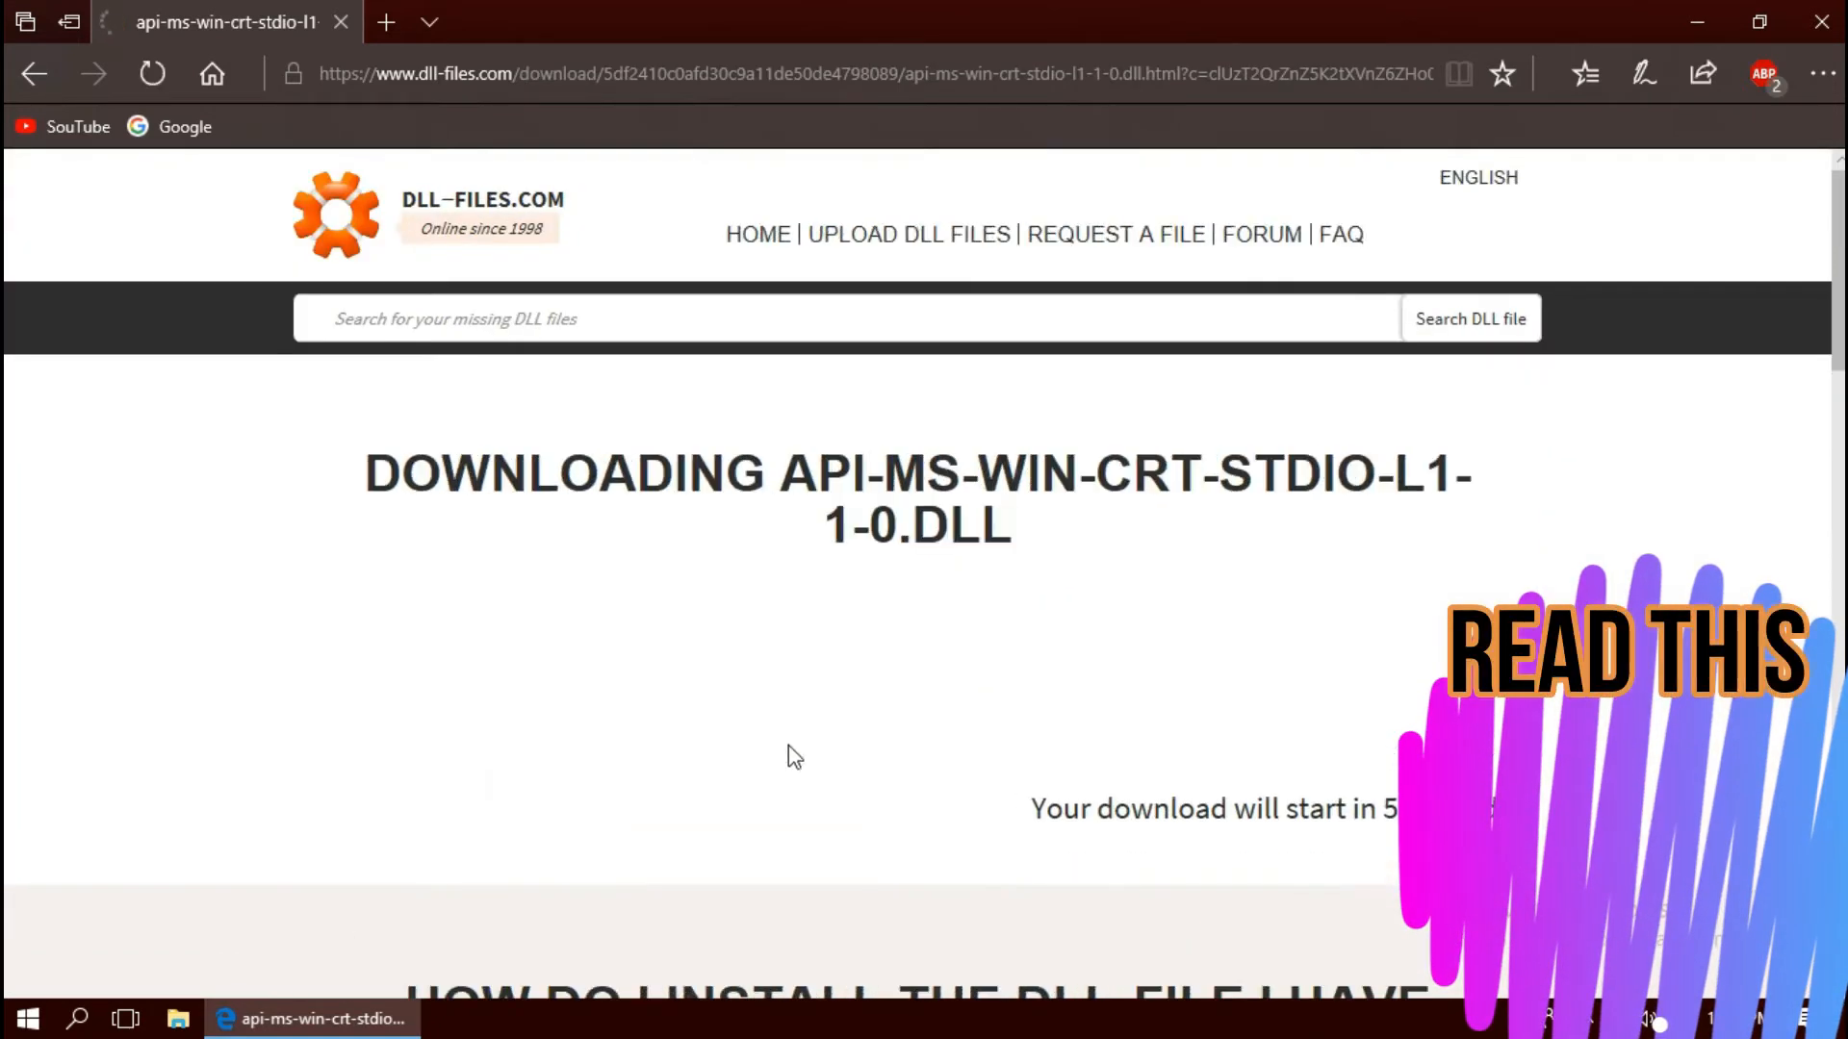
pyautogui.scroll(-3)
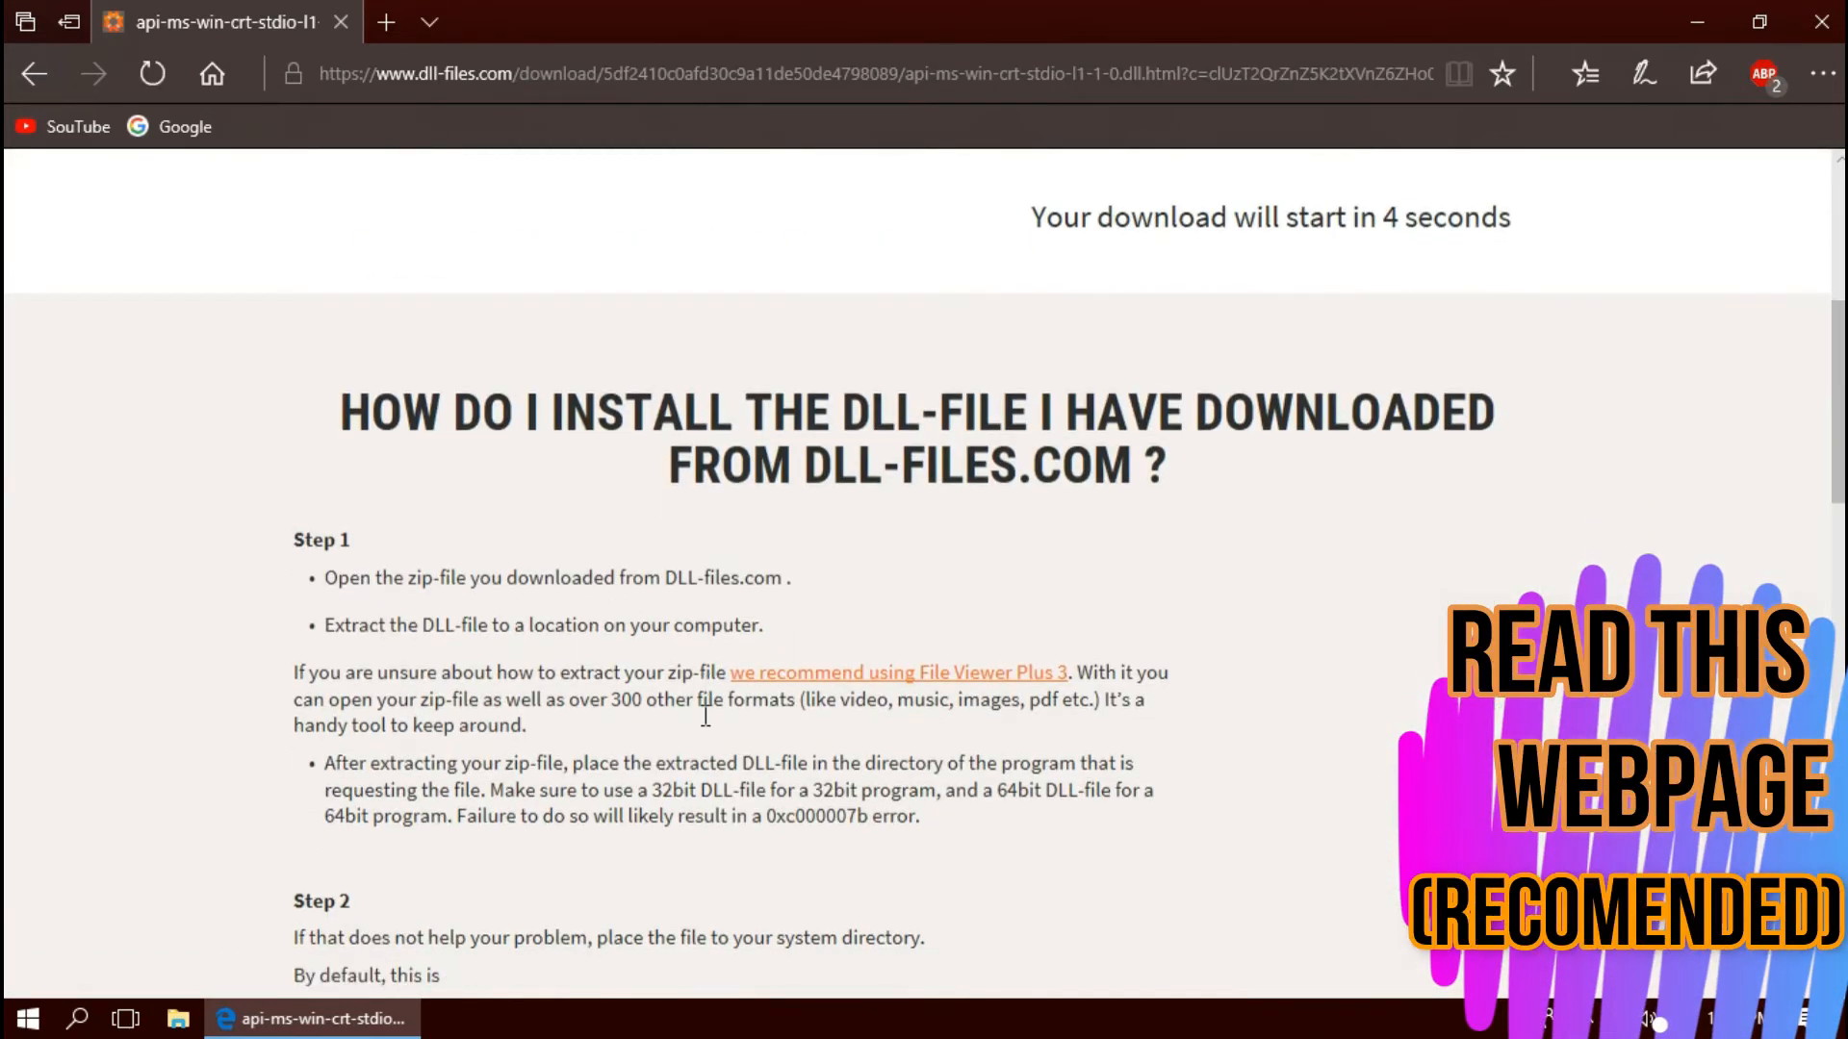
pyautogui.scroll(-3)
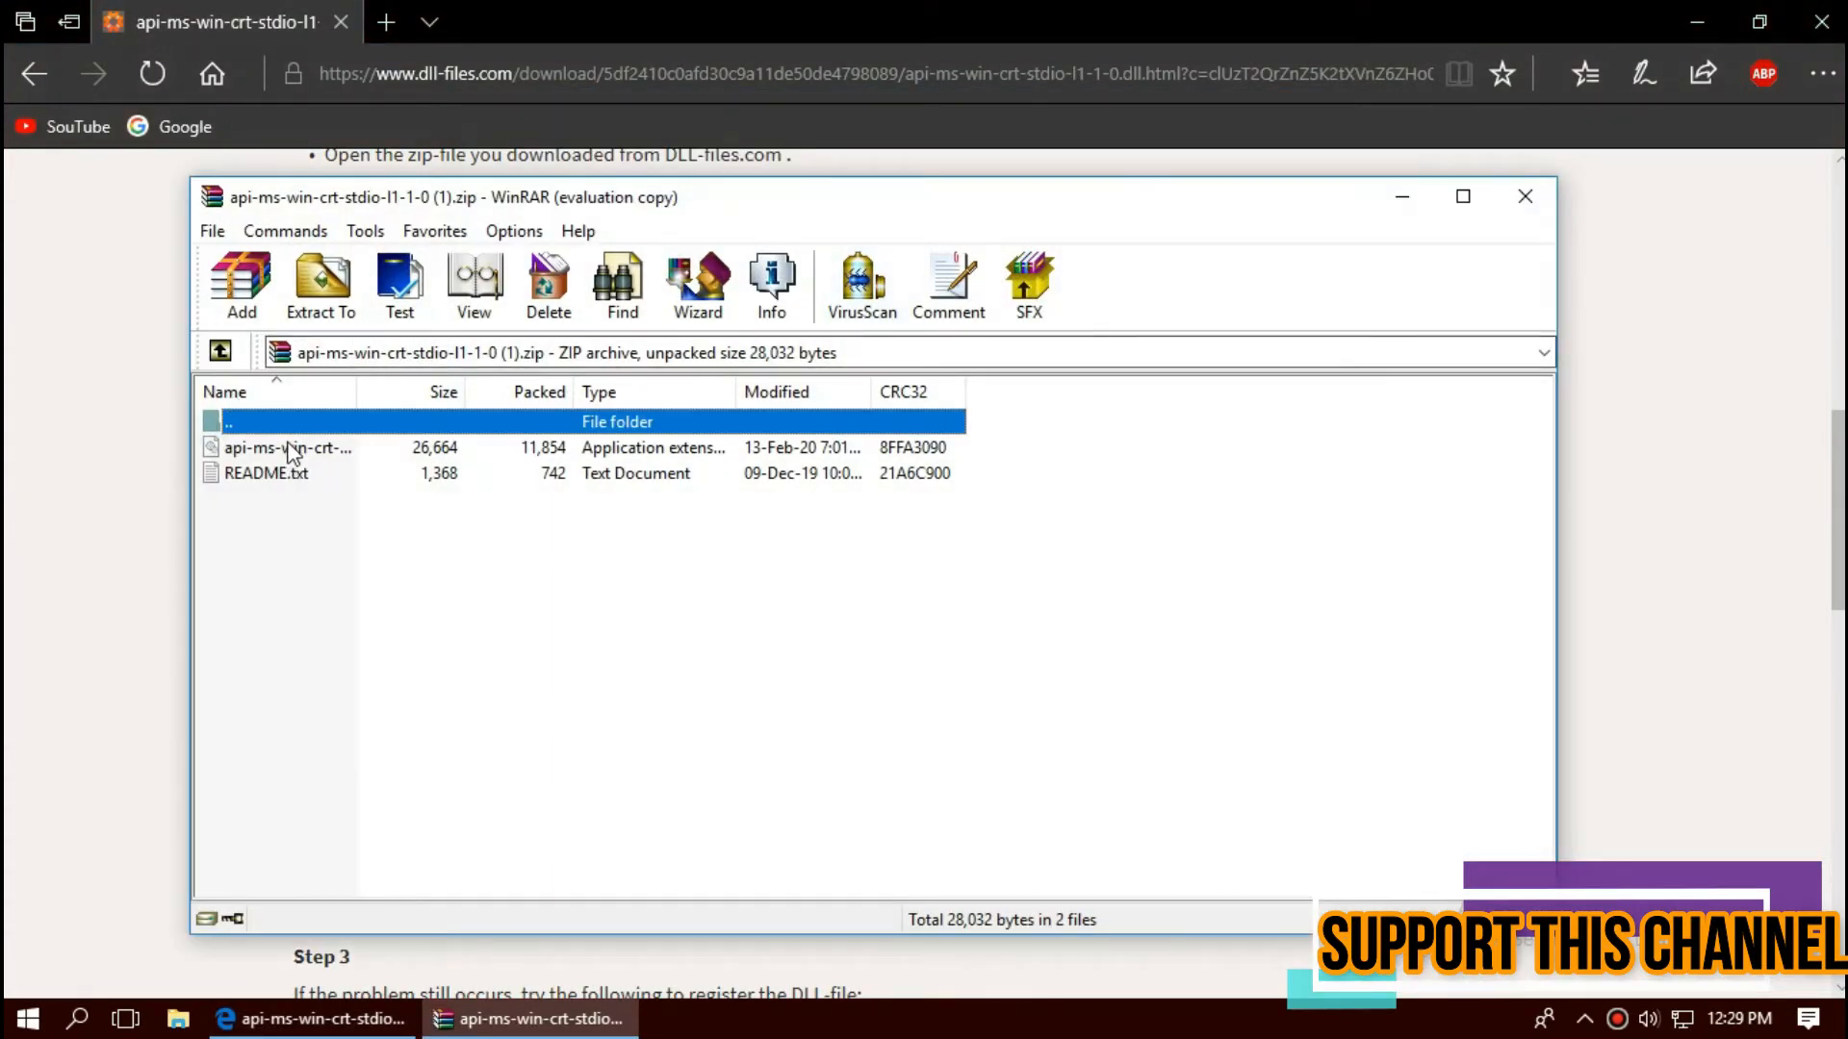
# Step: Select api-ms-win-crt-stdio-l1-1-0.dll inside the zip archive in WinRAR
pyautogui.click(288, 447)
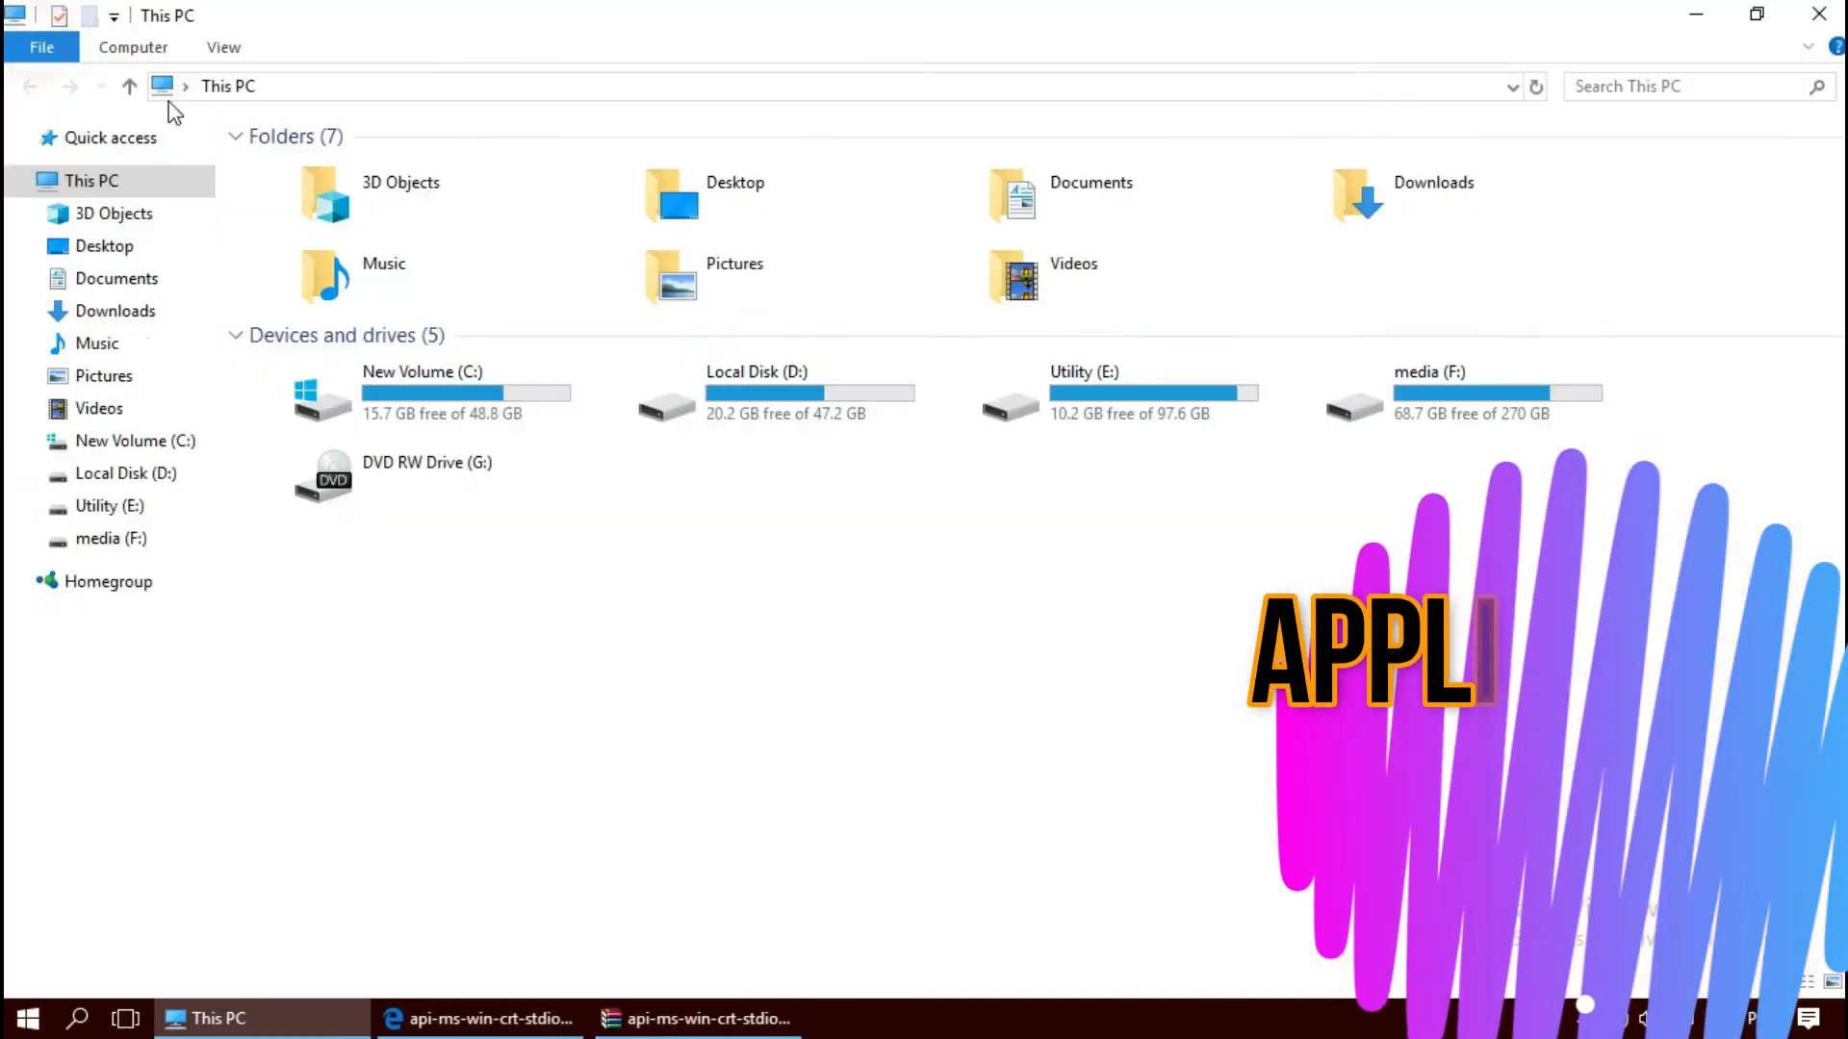
# Step: Move the DLL into C:\Windows\System32, approving the administrator permission prompt
pyautogui.doubleClick(422, 395)
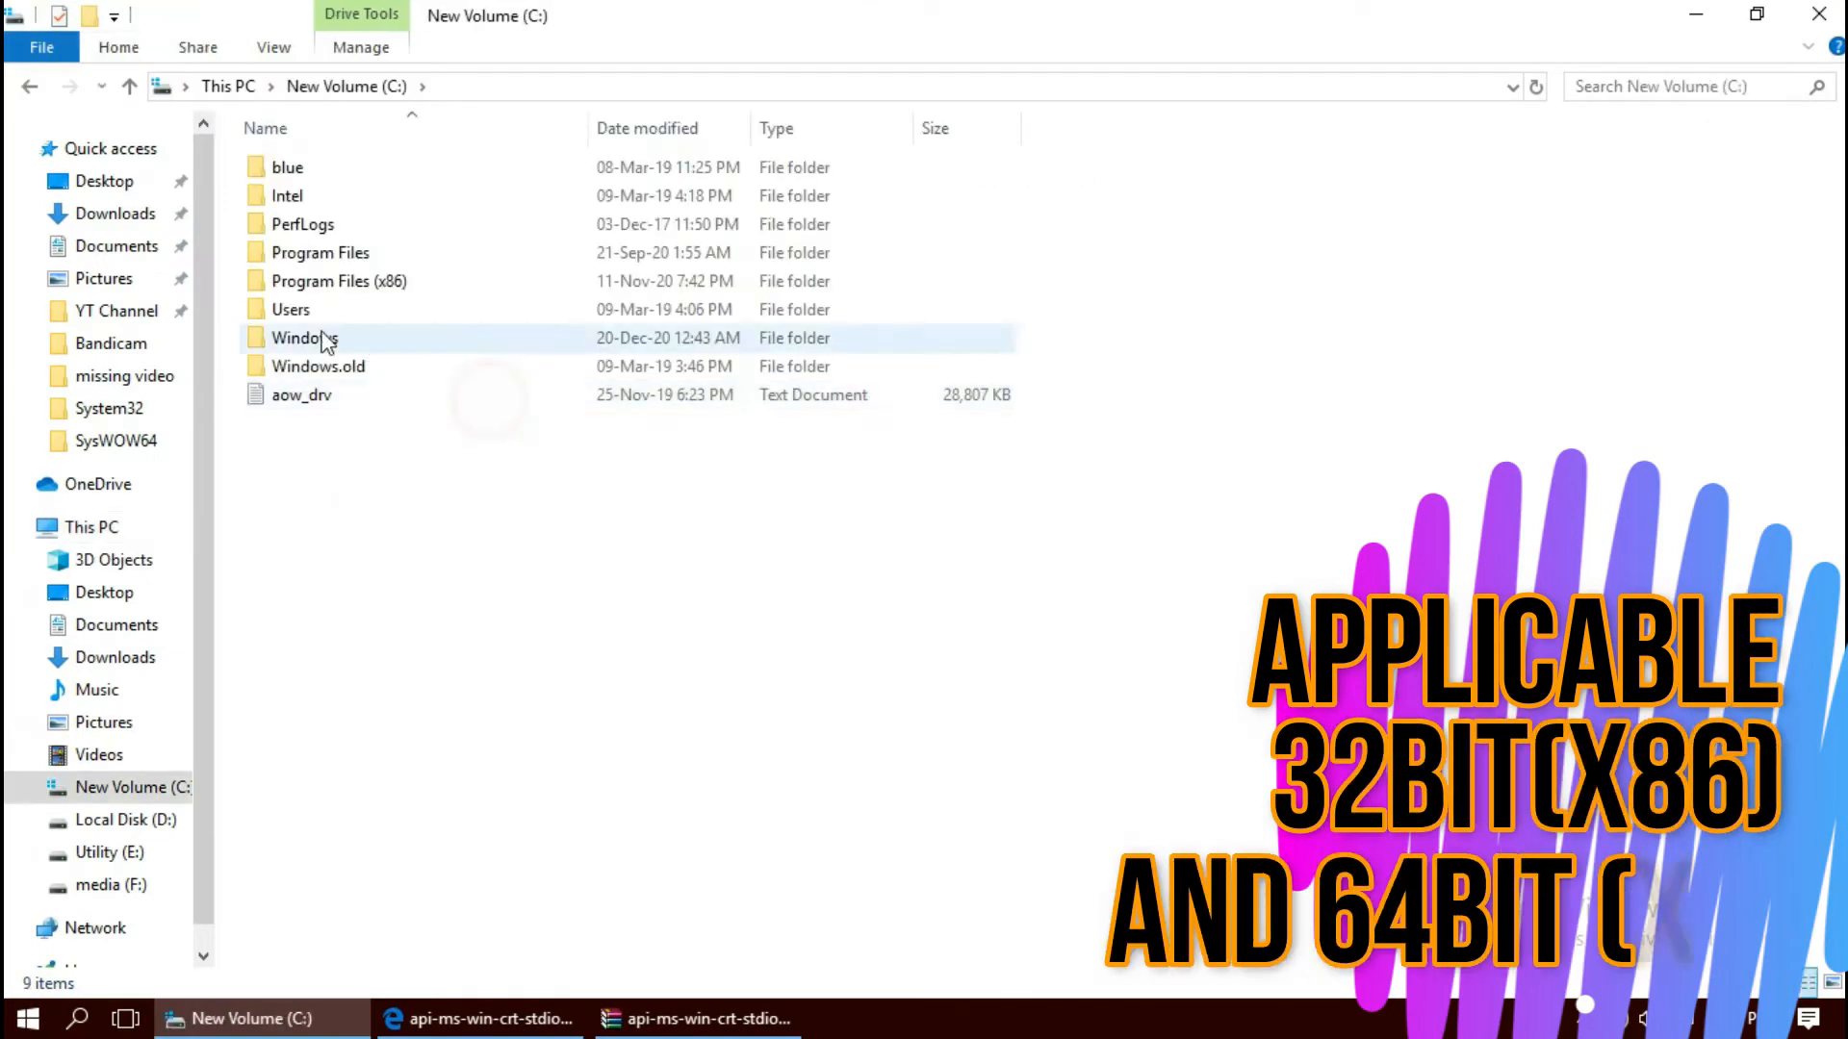
pyautogui.doubleClick(303, 338)
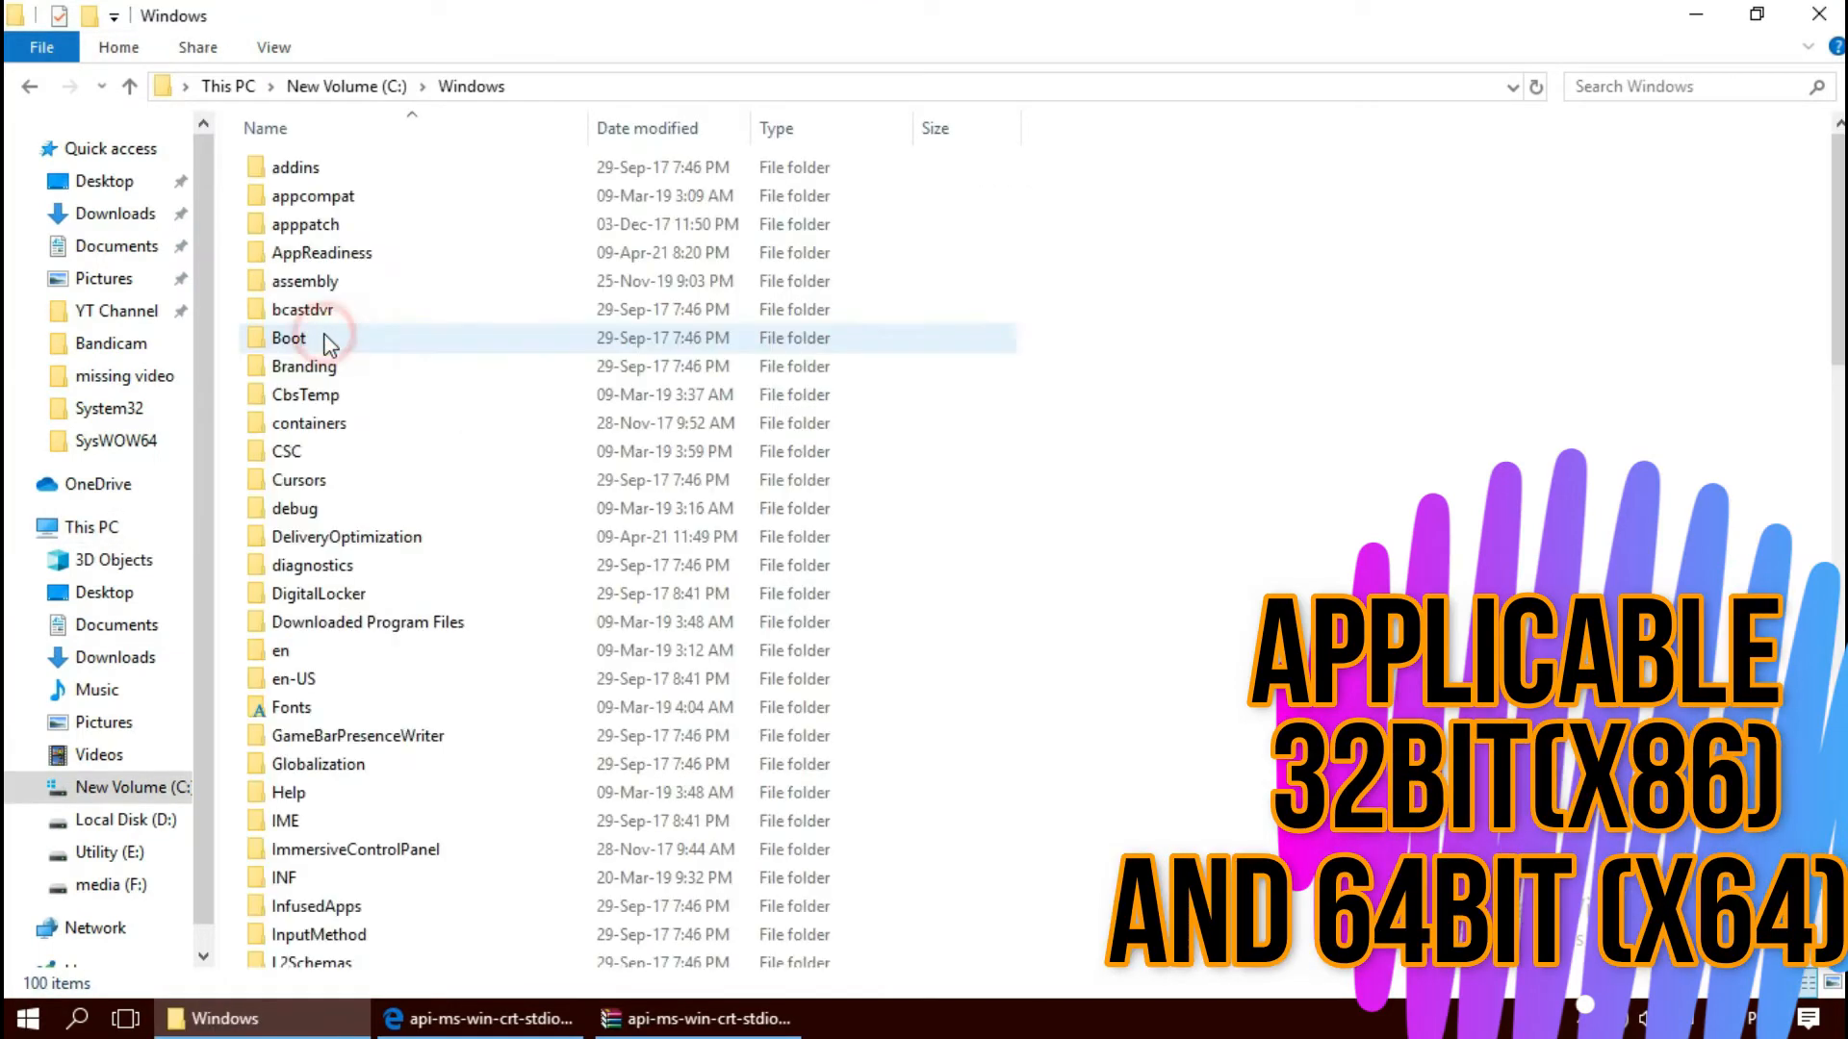
pyautogui.scroll(-3)
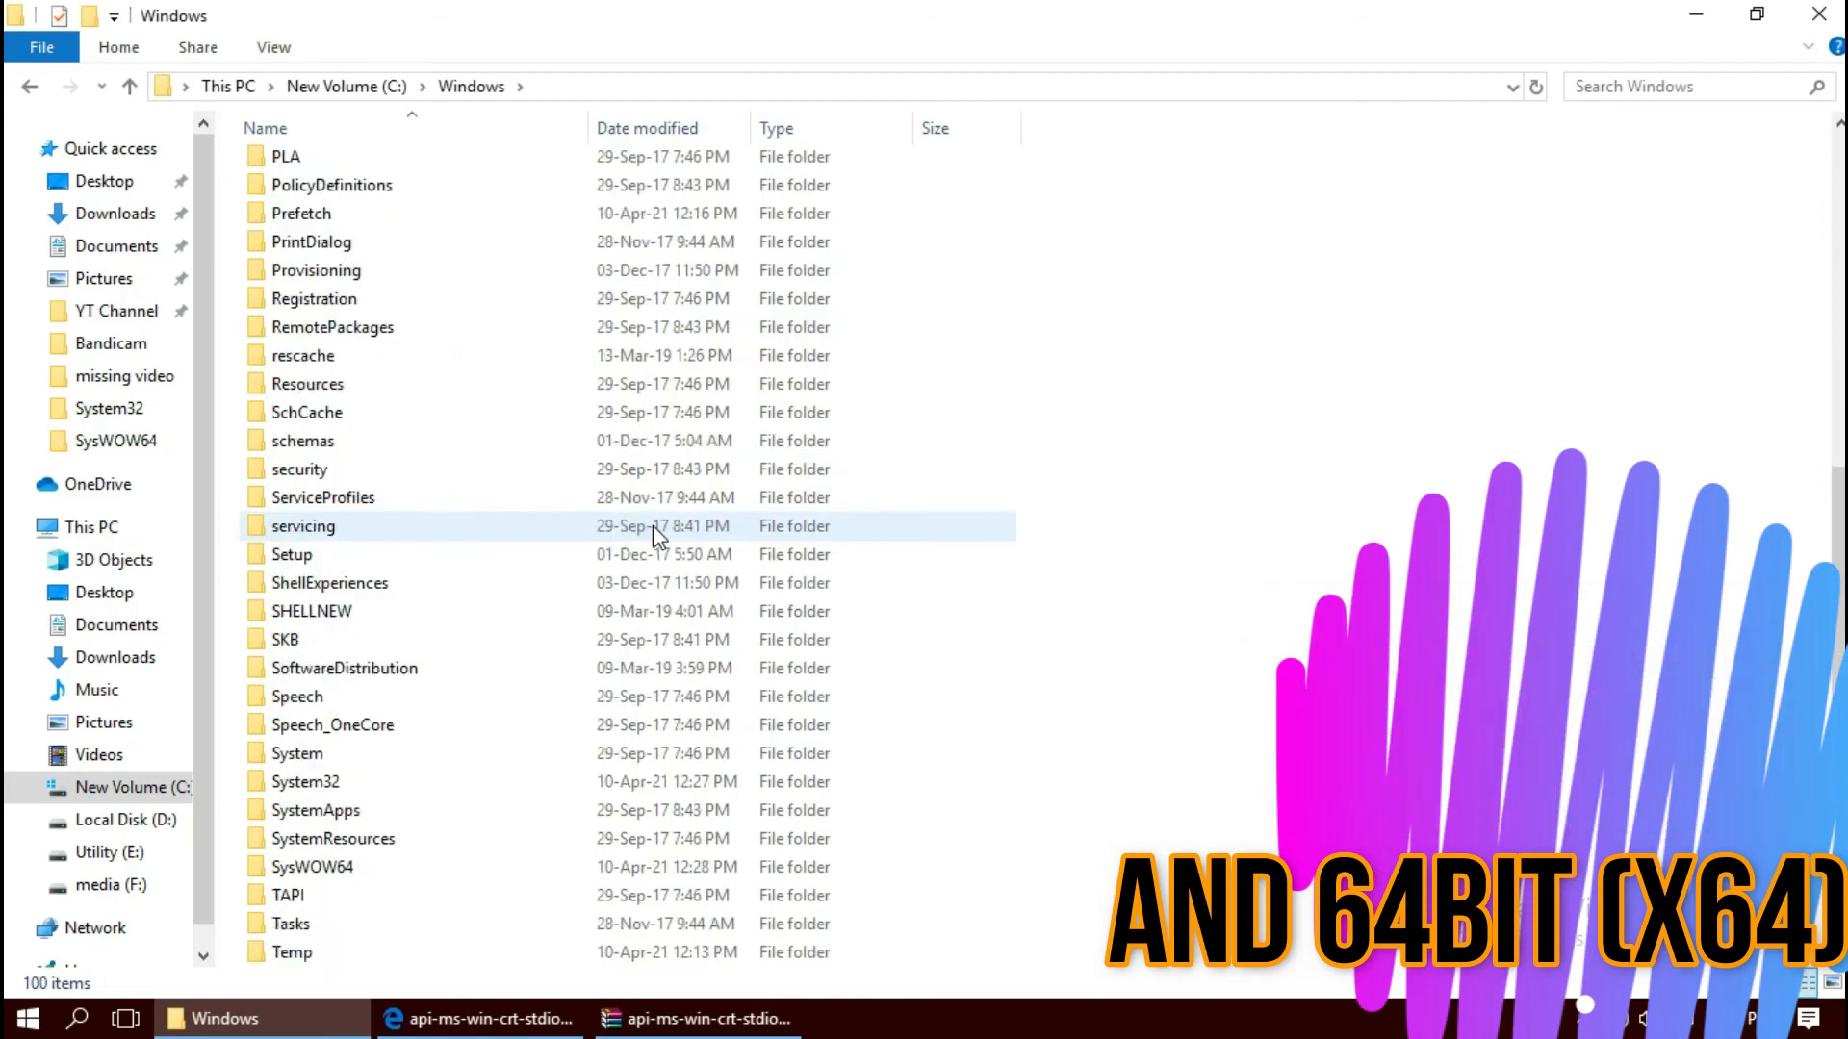
pyautogui.scroll(-3)
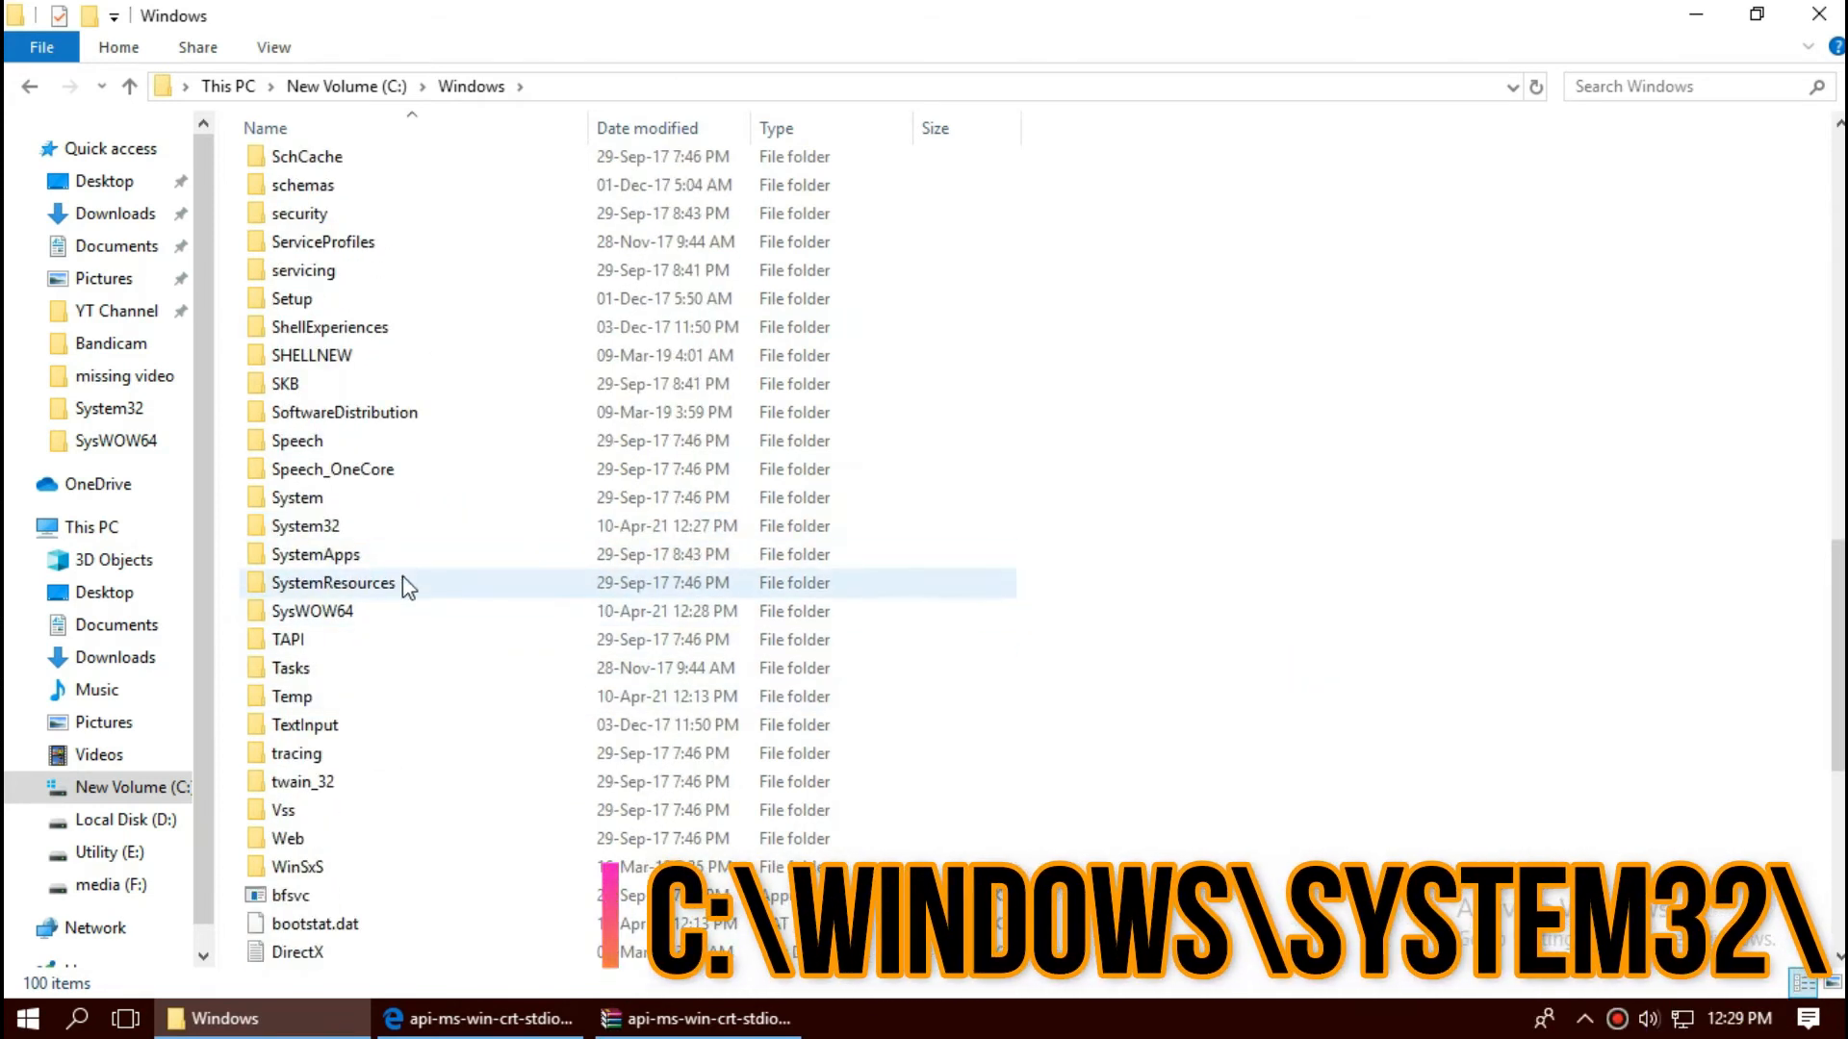
pyautogui.doubleClick(332, 526)
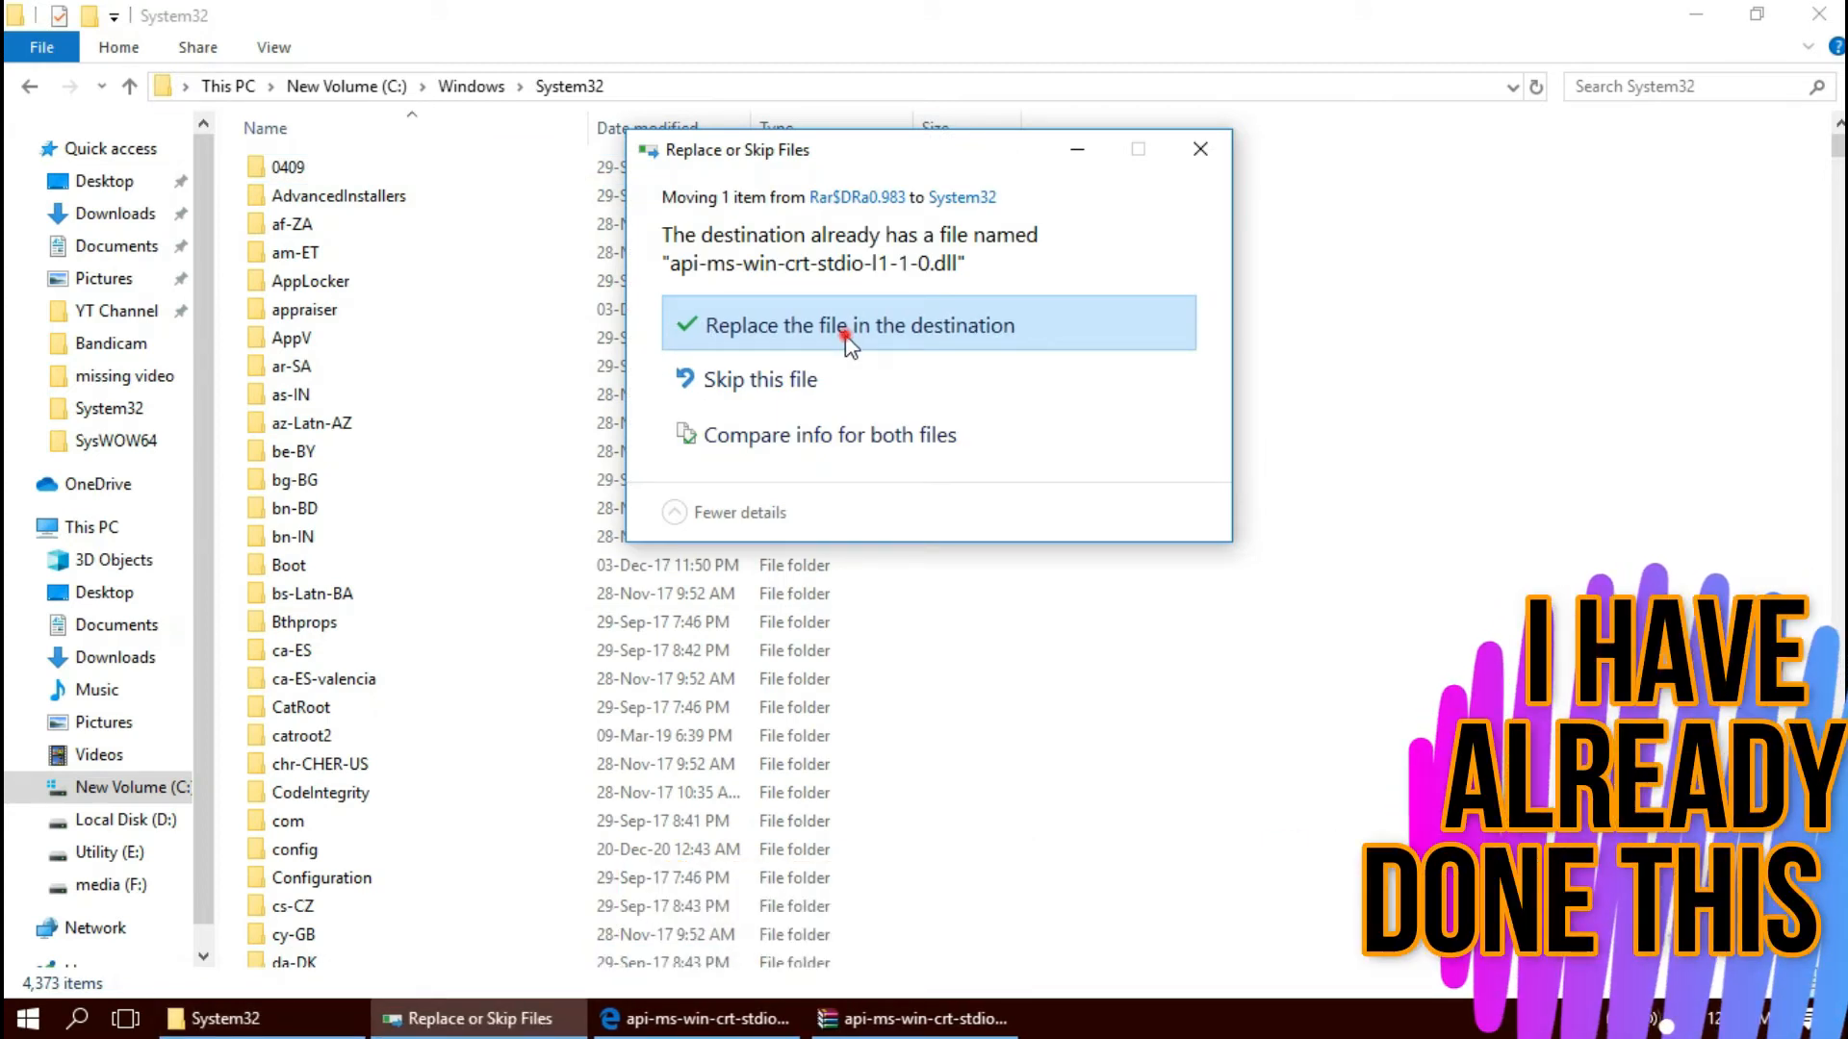
pyautogui.click(858, 325)
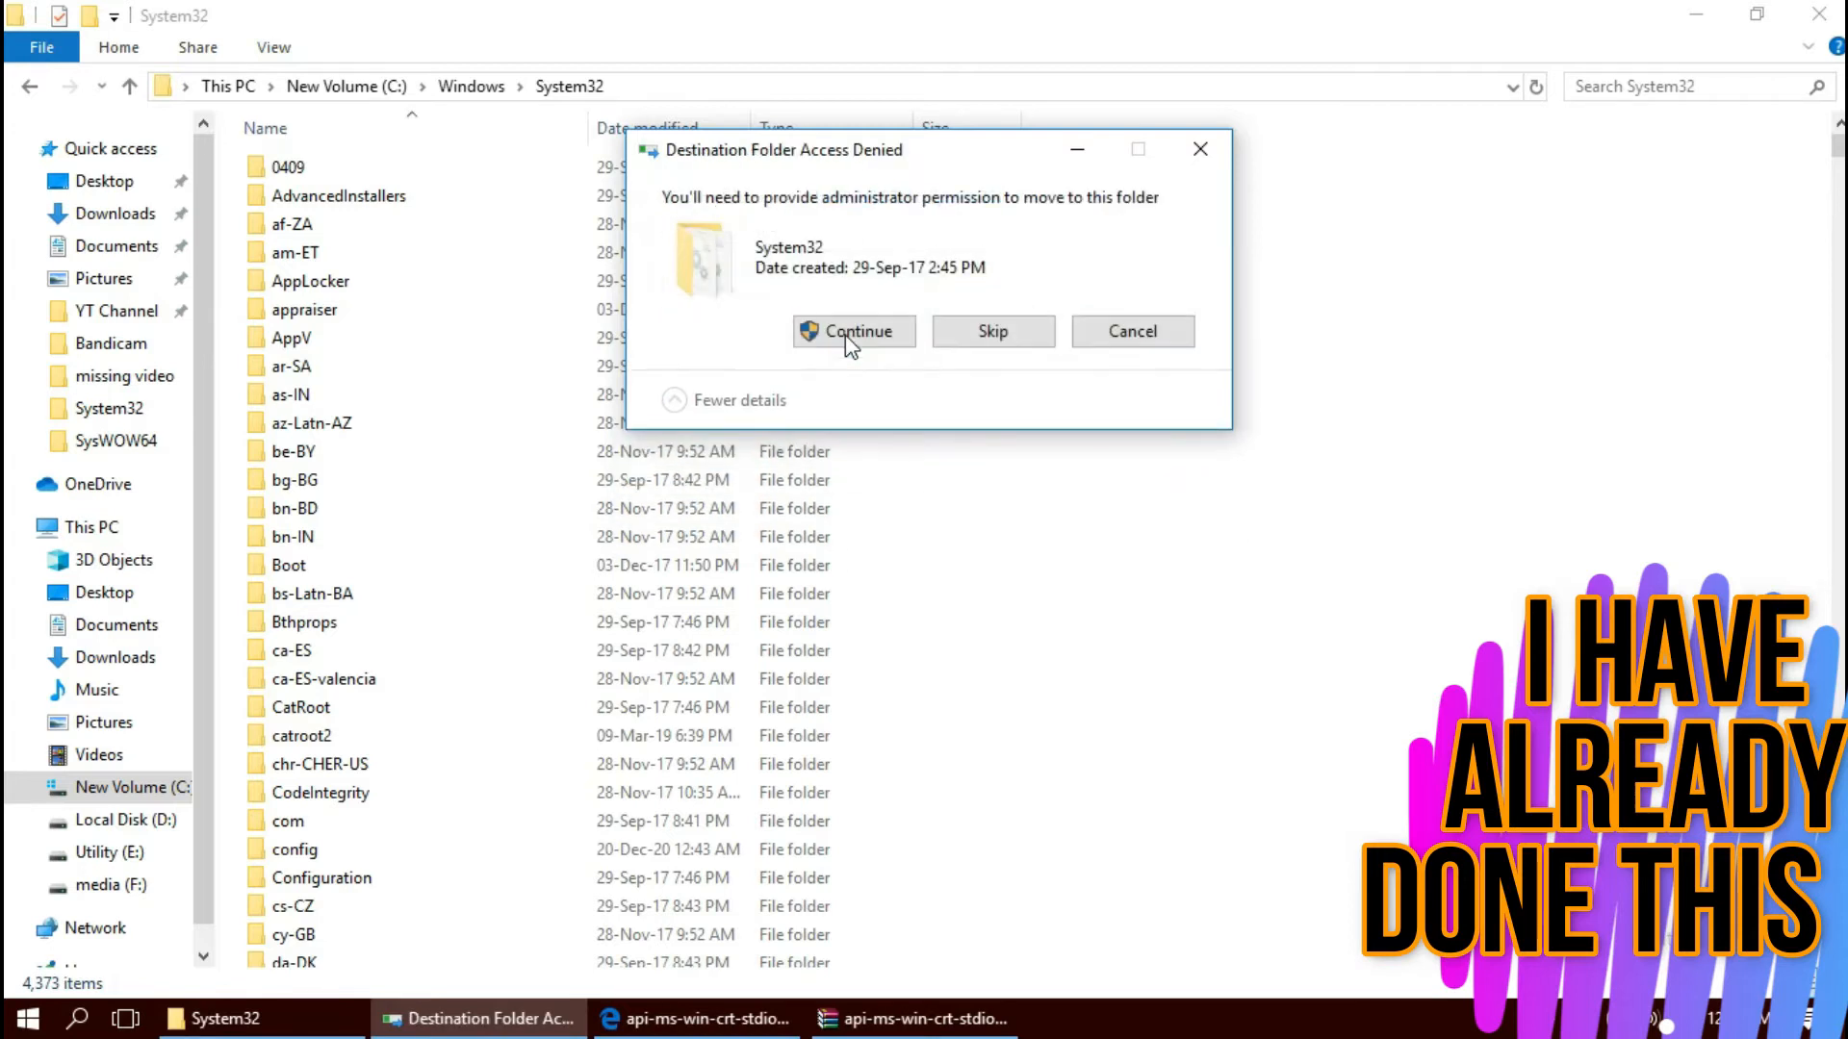
pyautogui.click(854, 331)
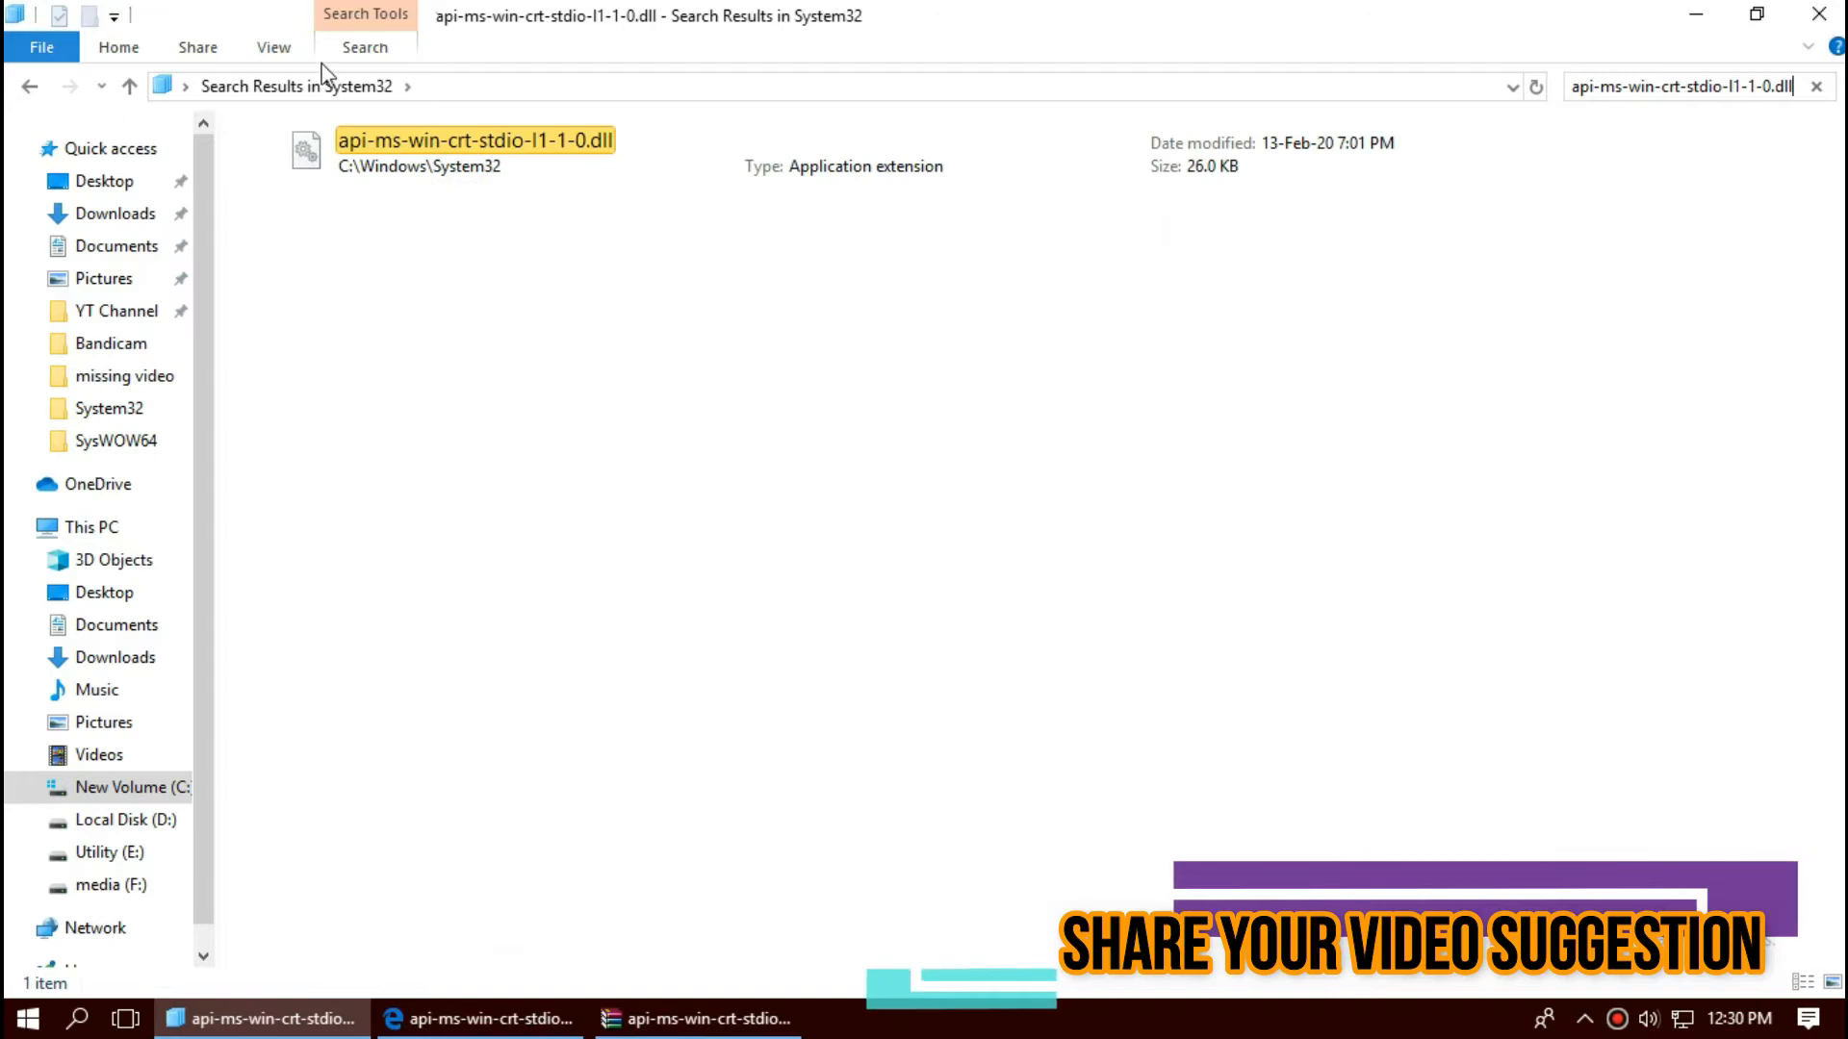
# Step: Search System32 for api-ms-win-crt-stdio-l1-1-0.dll to confirm it is present
pyautogui.click(471, 153)
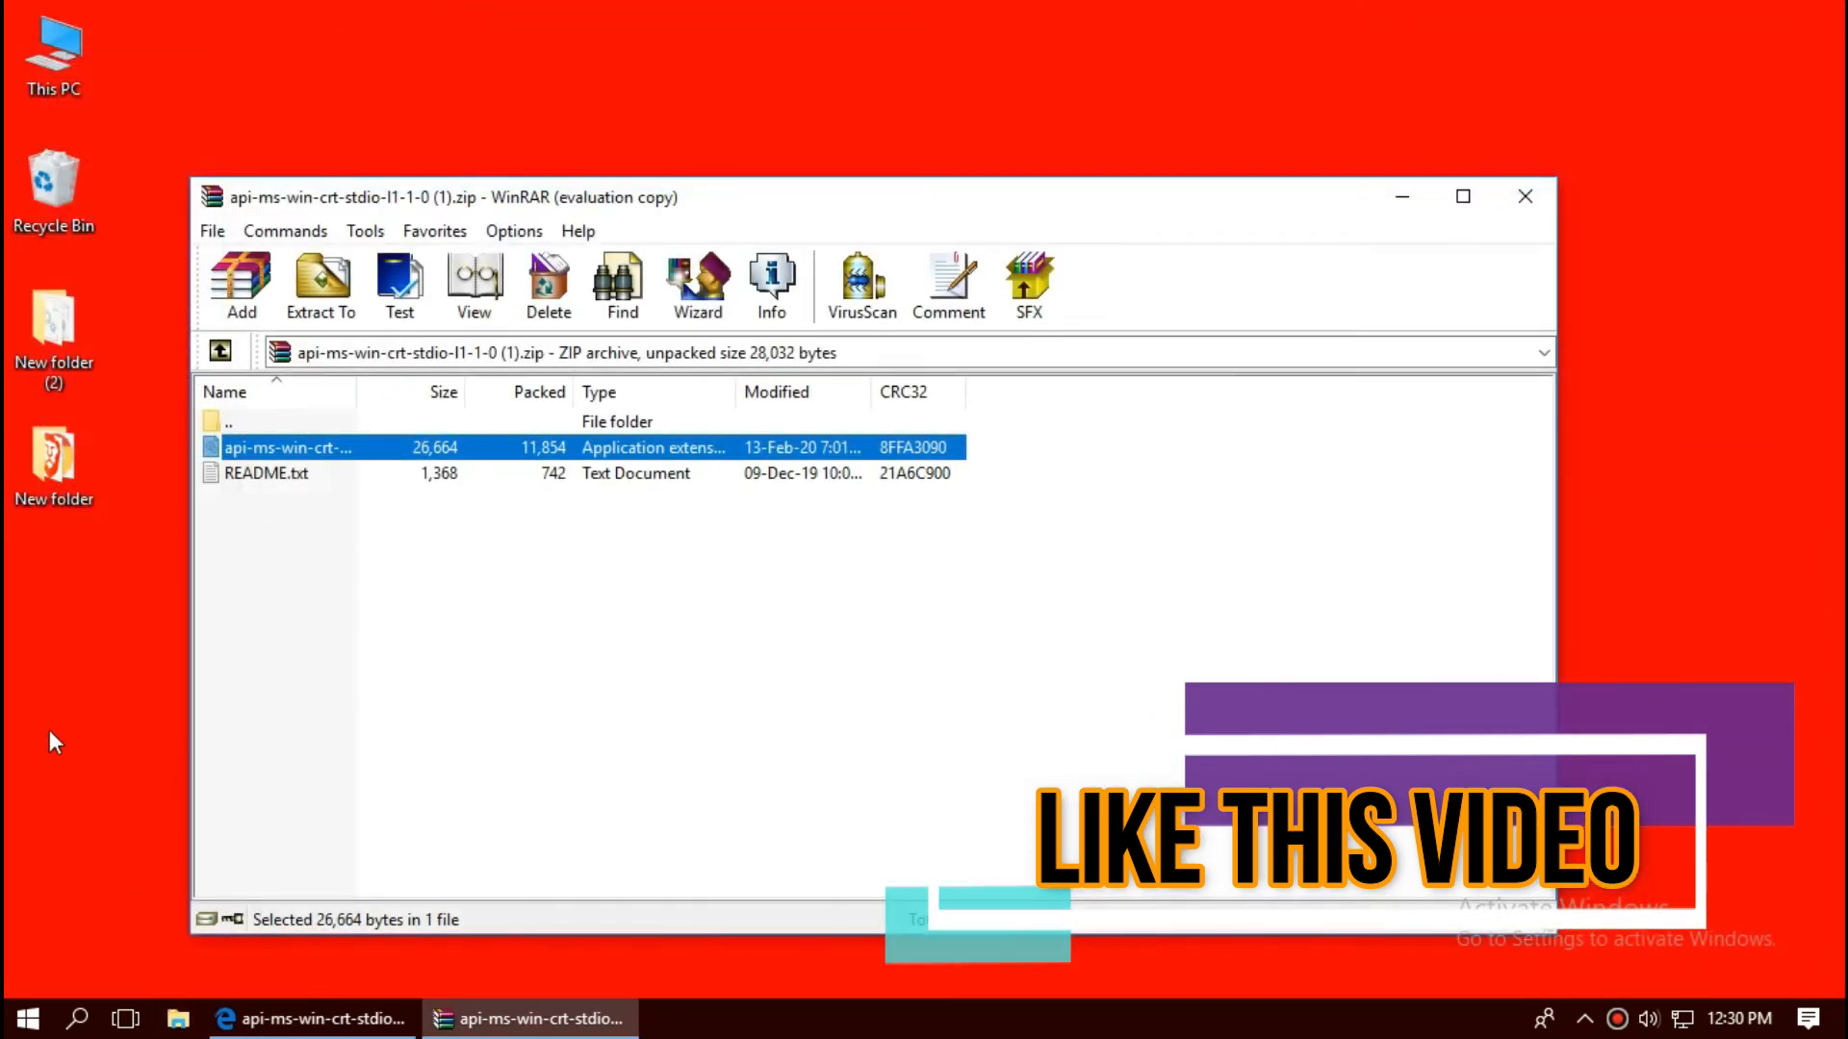
# Step: Switch back to WinRAR and select the DLL in the archive again
pyautogui.click(26, 1016)
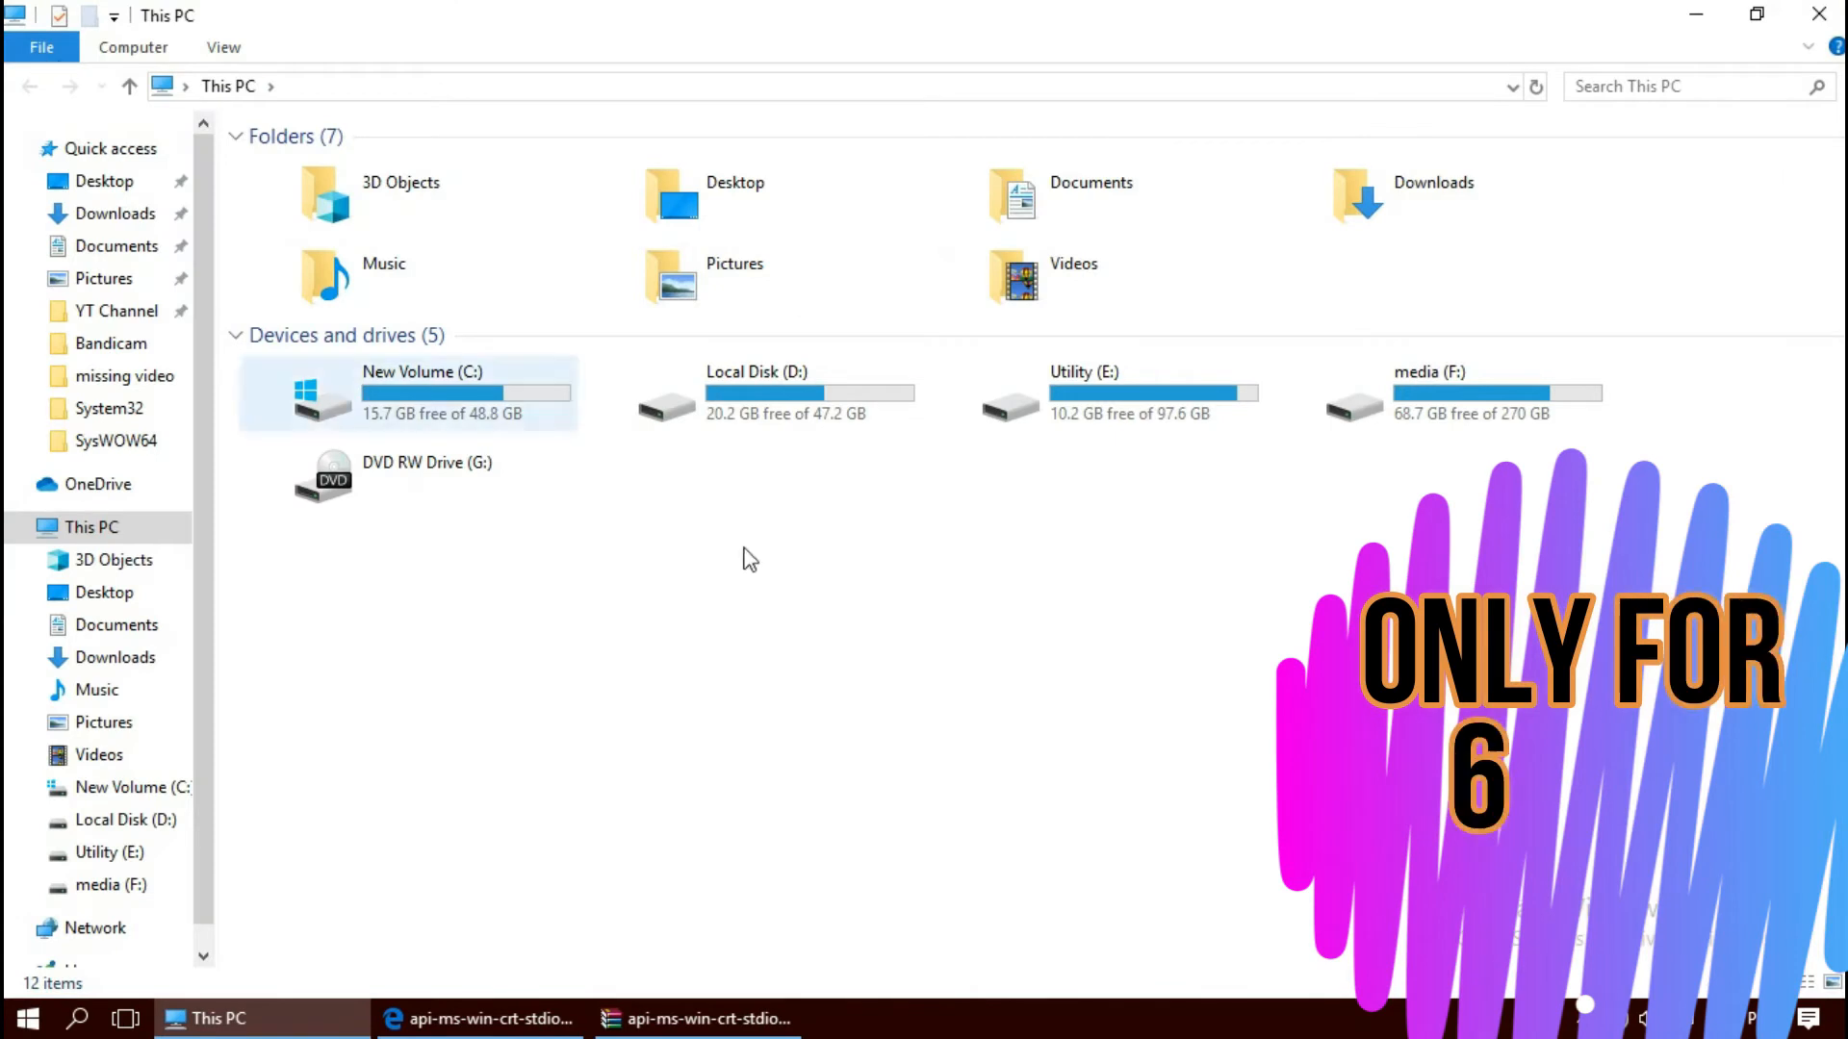
# Step: Navigate from This PC through New Volume (C:) and Windows into SysWOW64
pyautogui.doubleClick(421, 394)
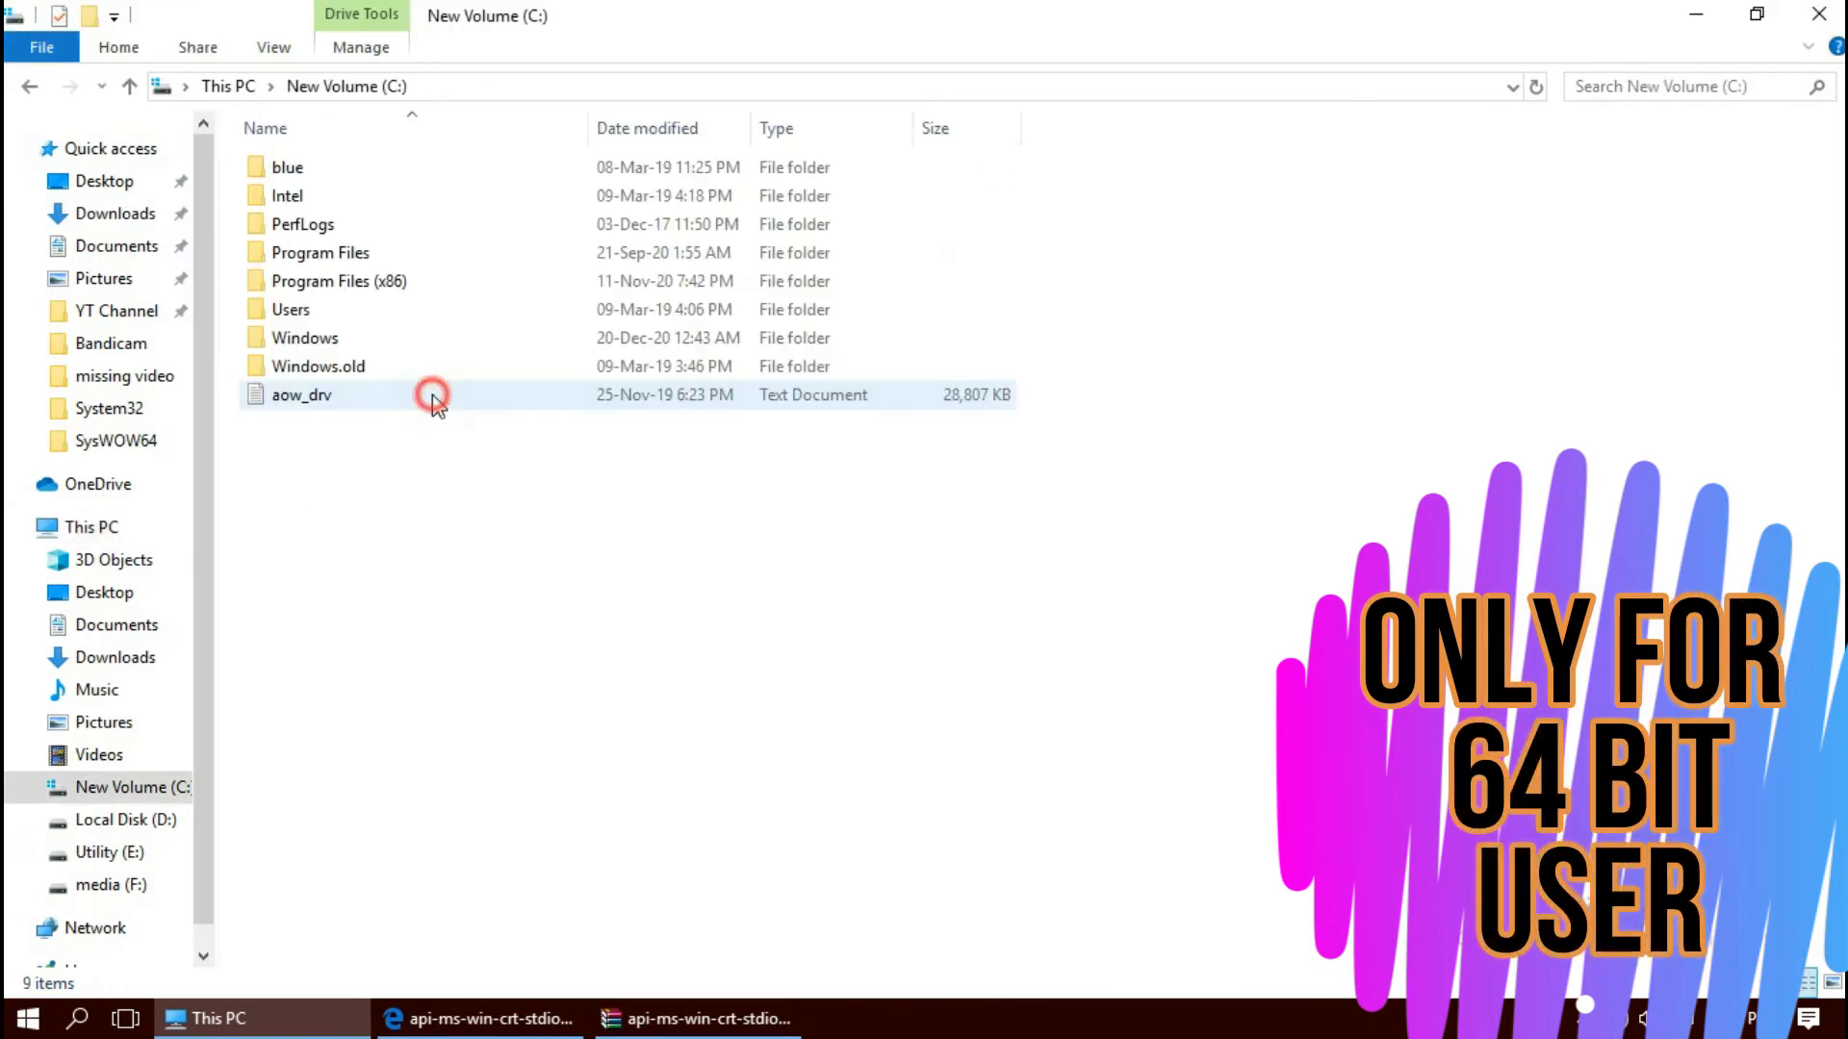
pyautogui.click(305, 338)
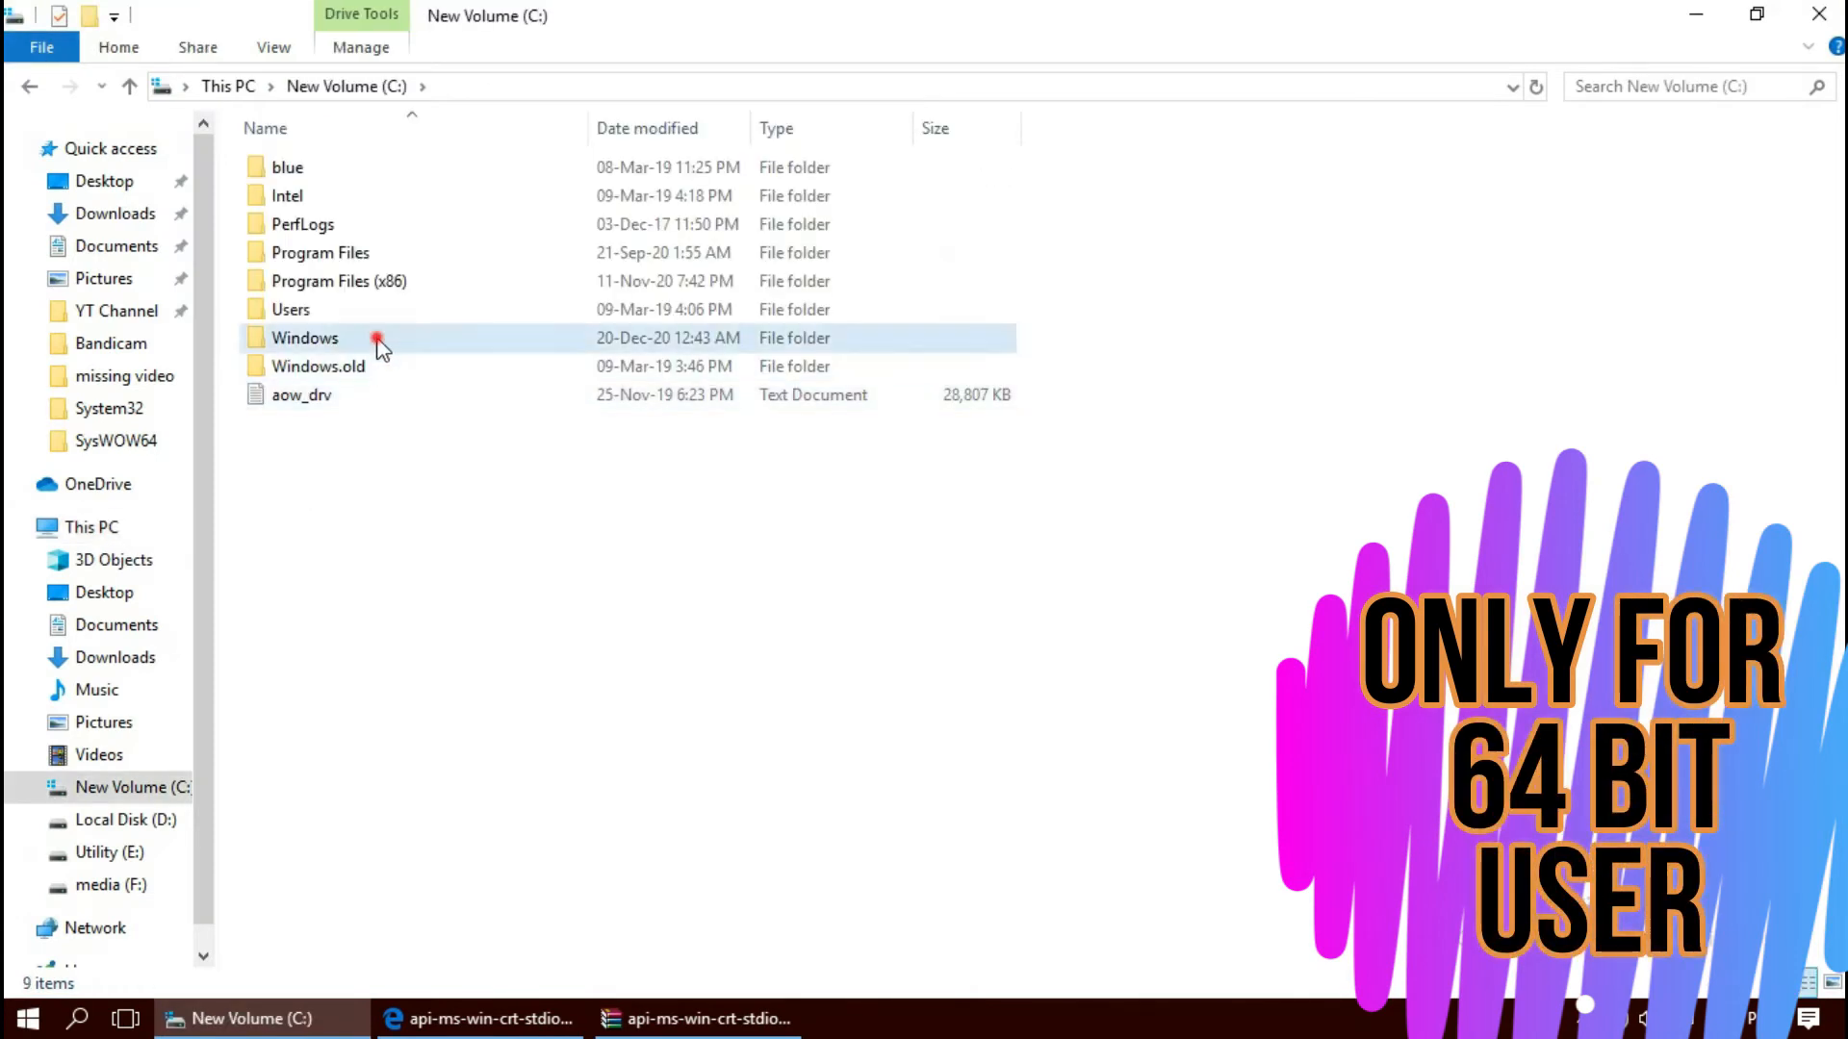
pyautogui.doubleClick(305, 338)
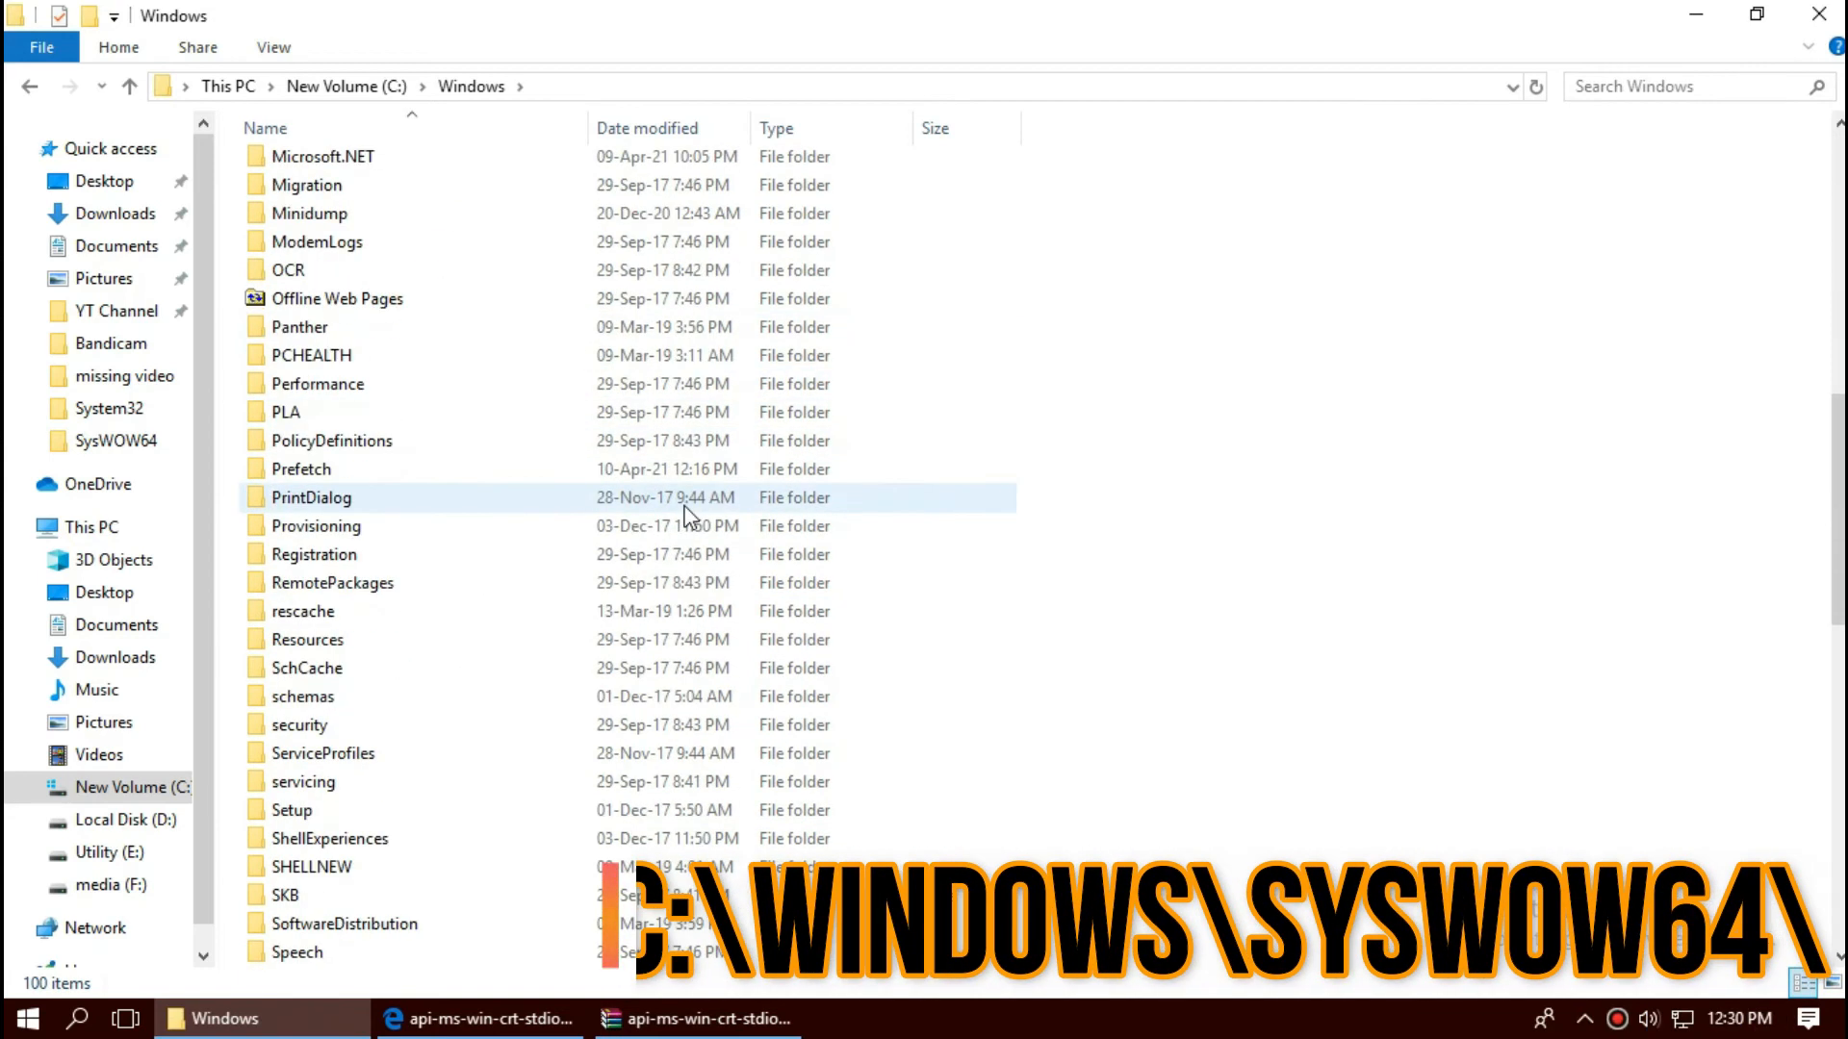
pyautogui.scroll(-3)
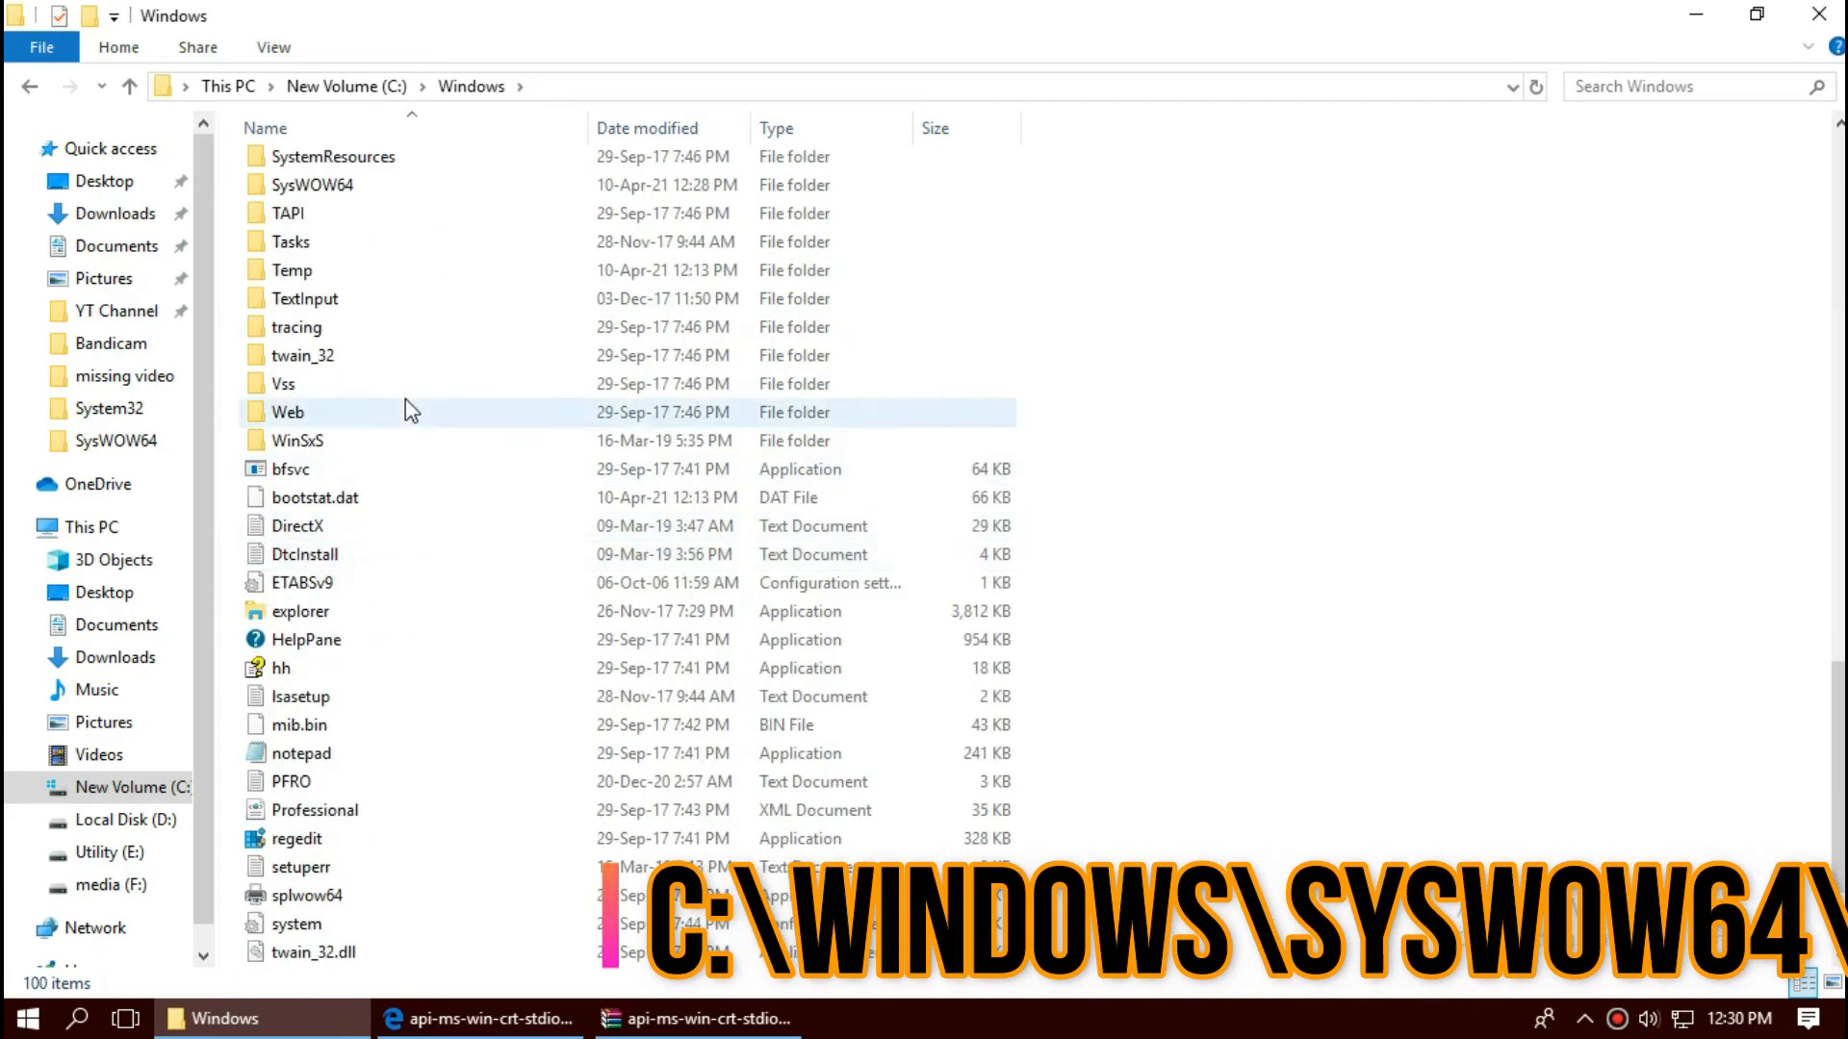
pyautogui.click(310, 184)
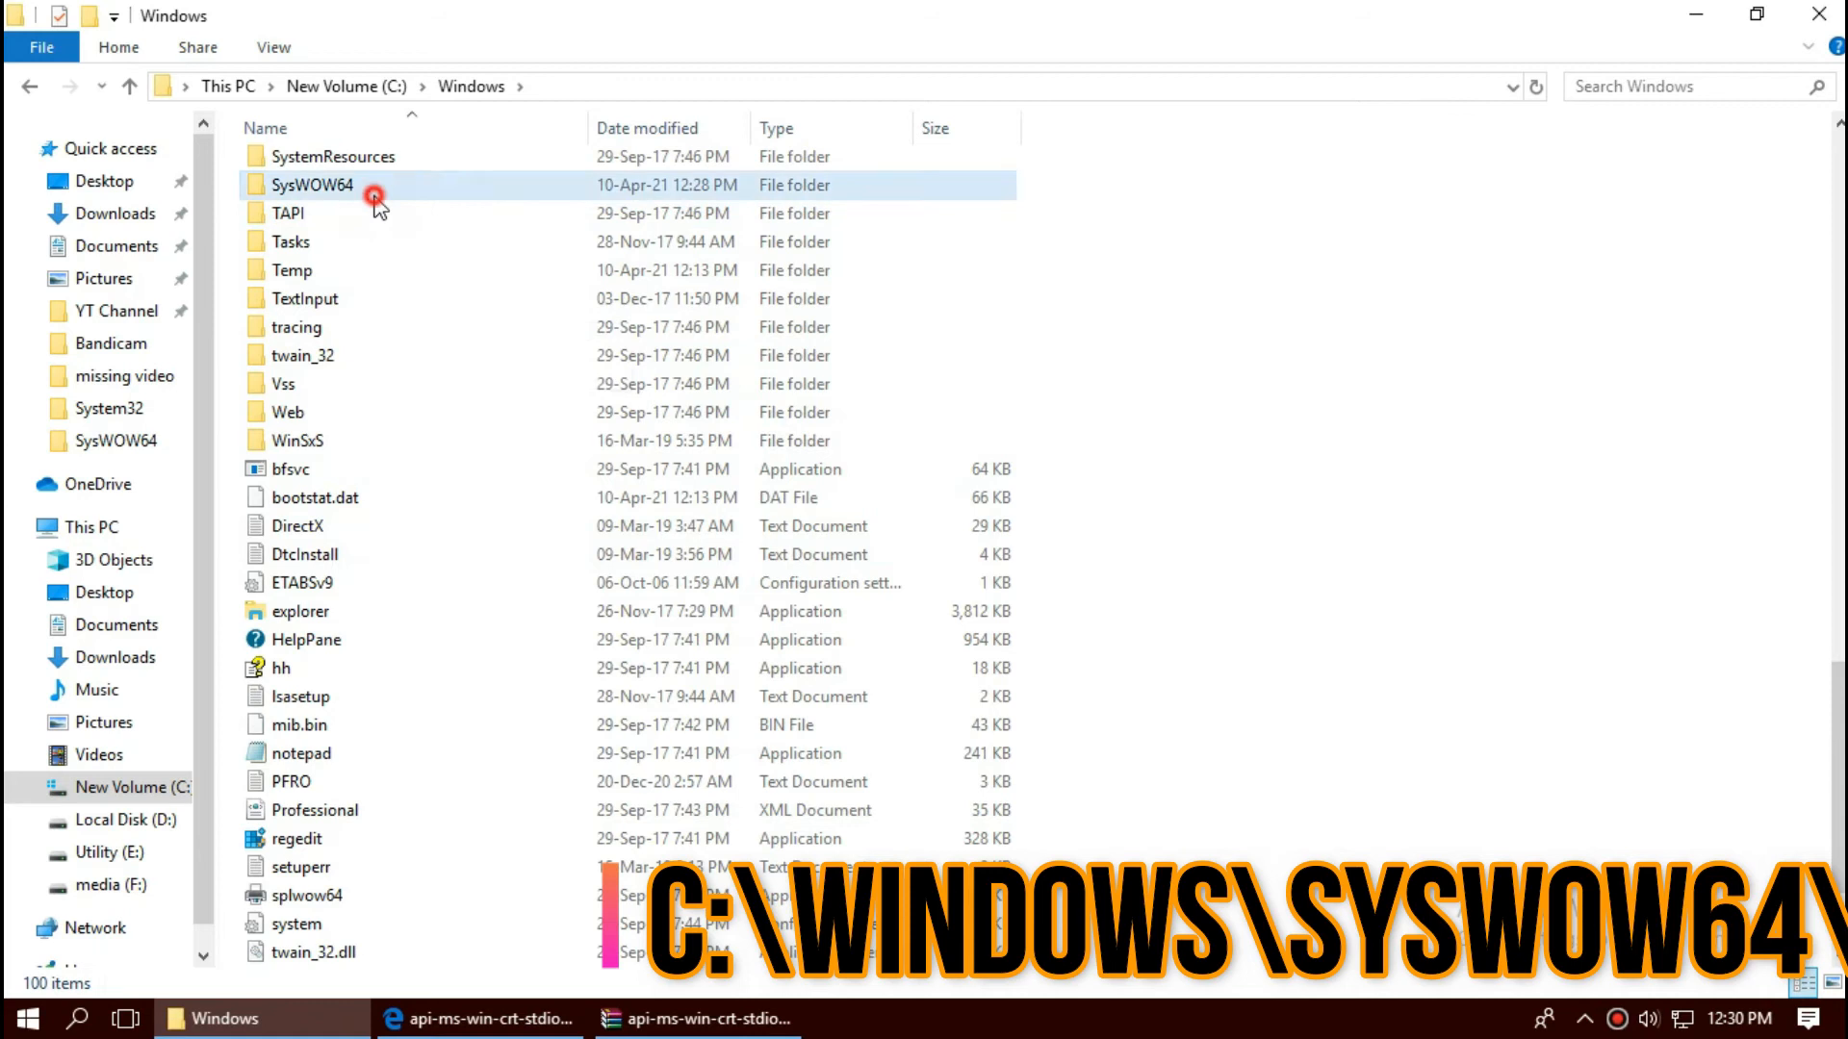
pyautogui.doubleClick(311, 184)
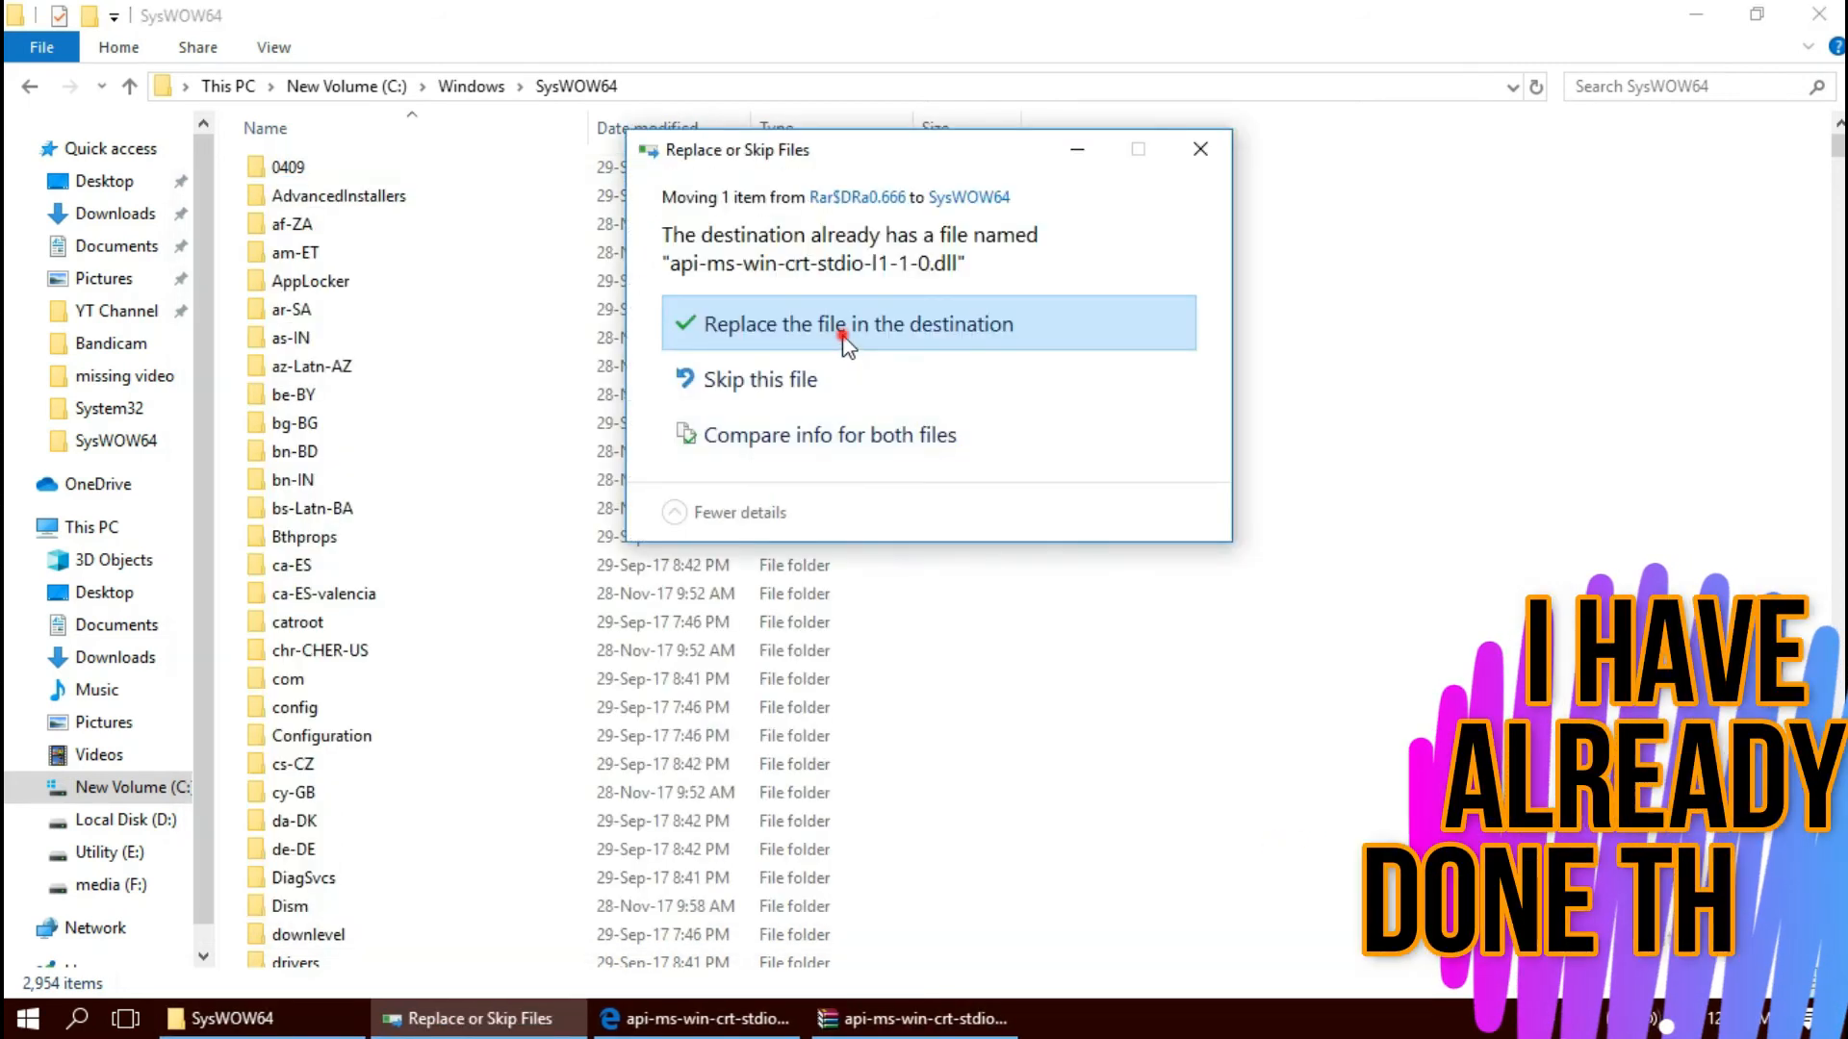
# Step: Replace the existing DLL in SysWOW64 with admin permission, then search the folder for it
pyautogui.click(853, 324)
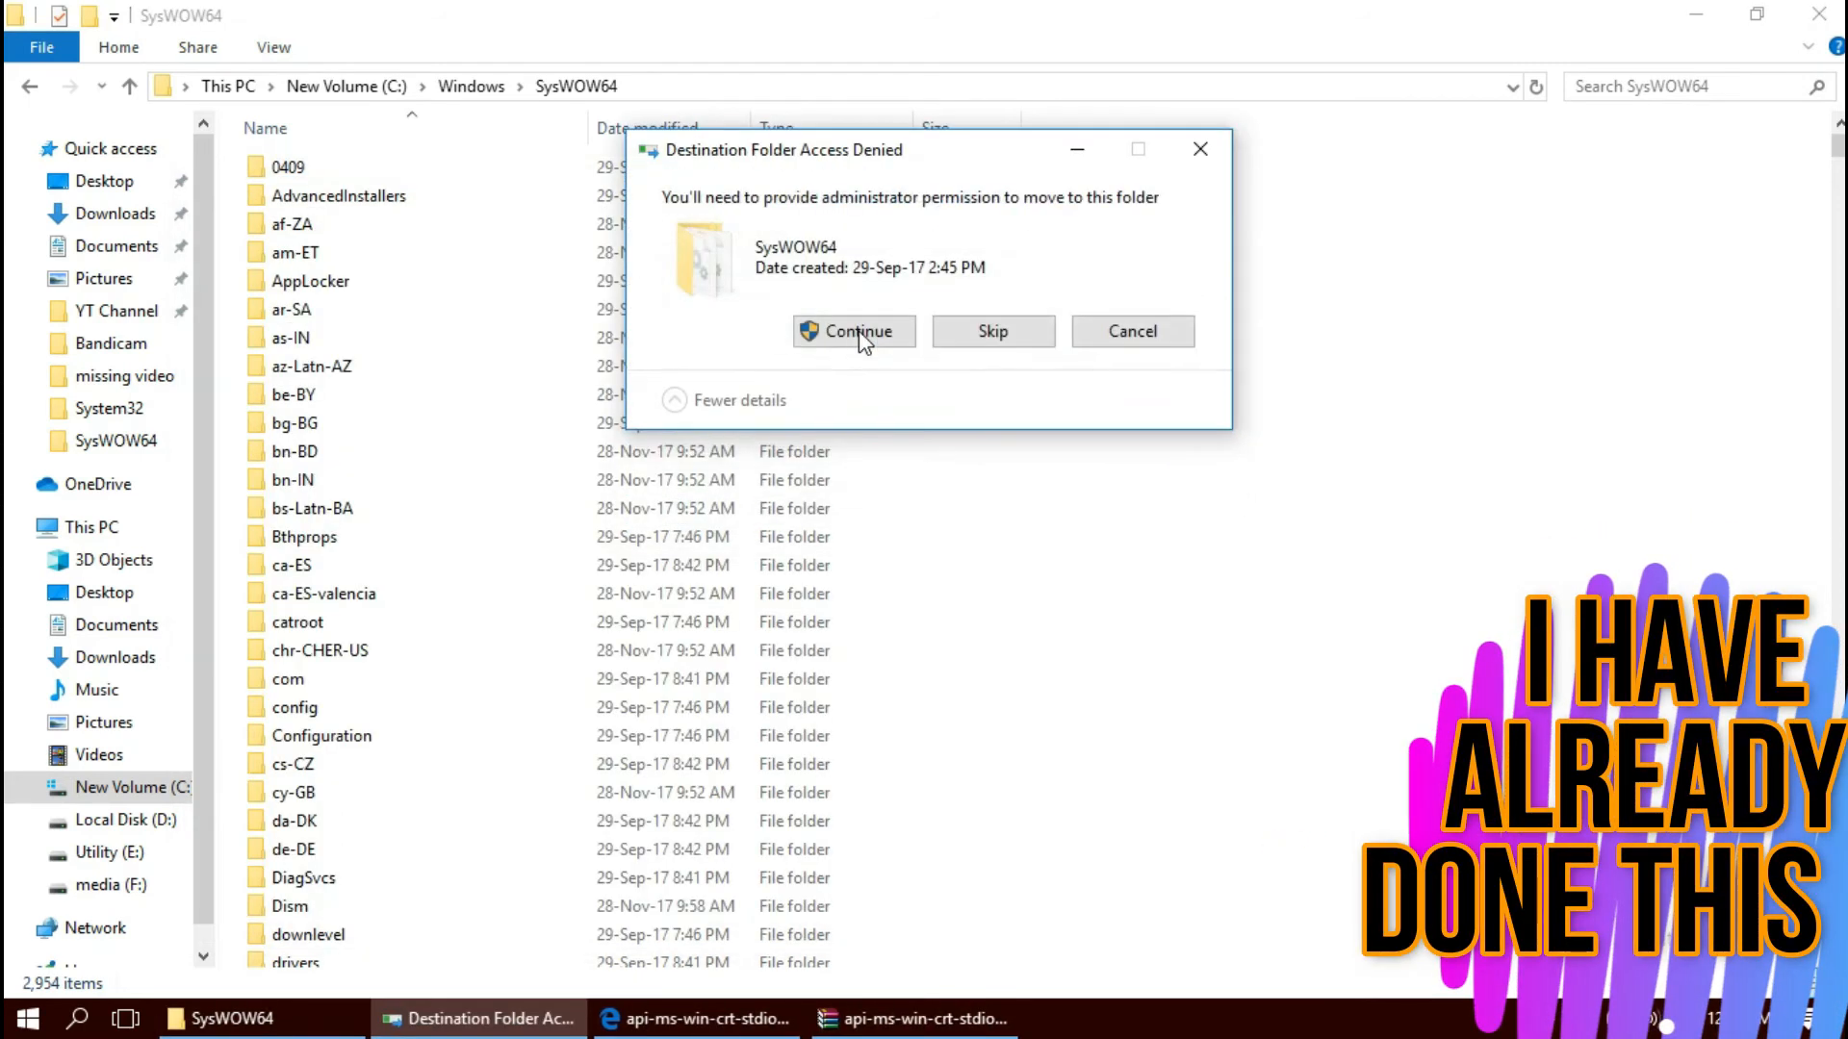
pyautogui.click(853, 331)
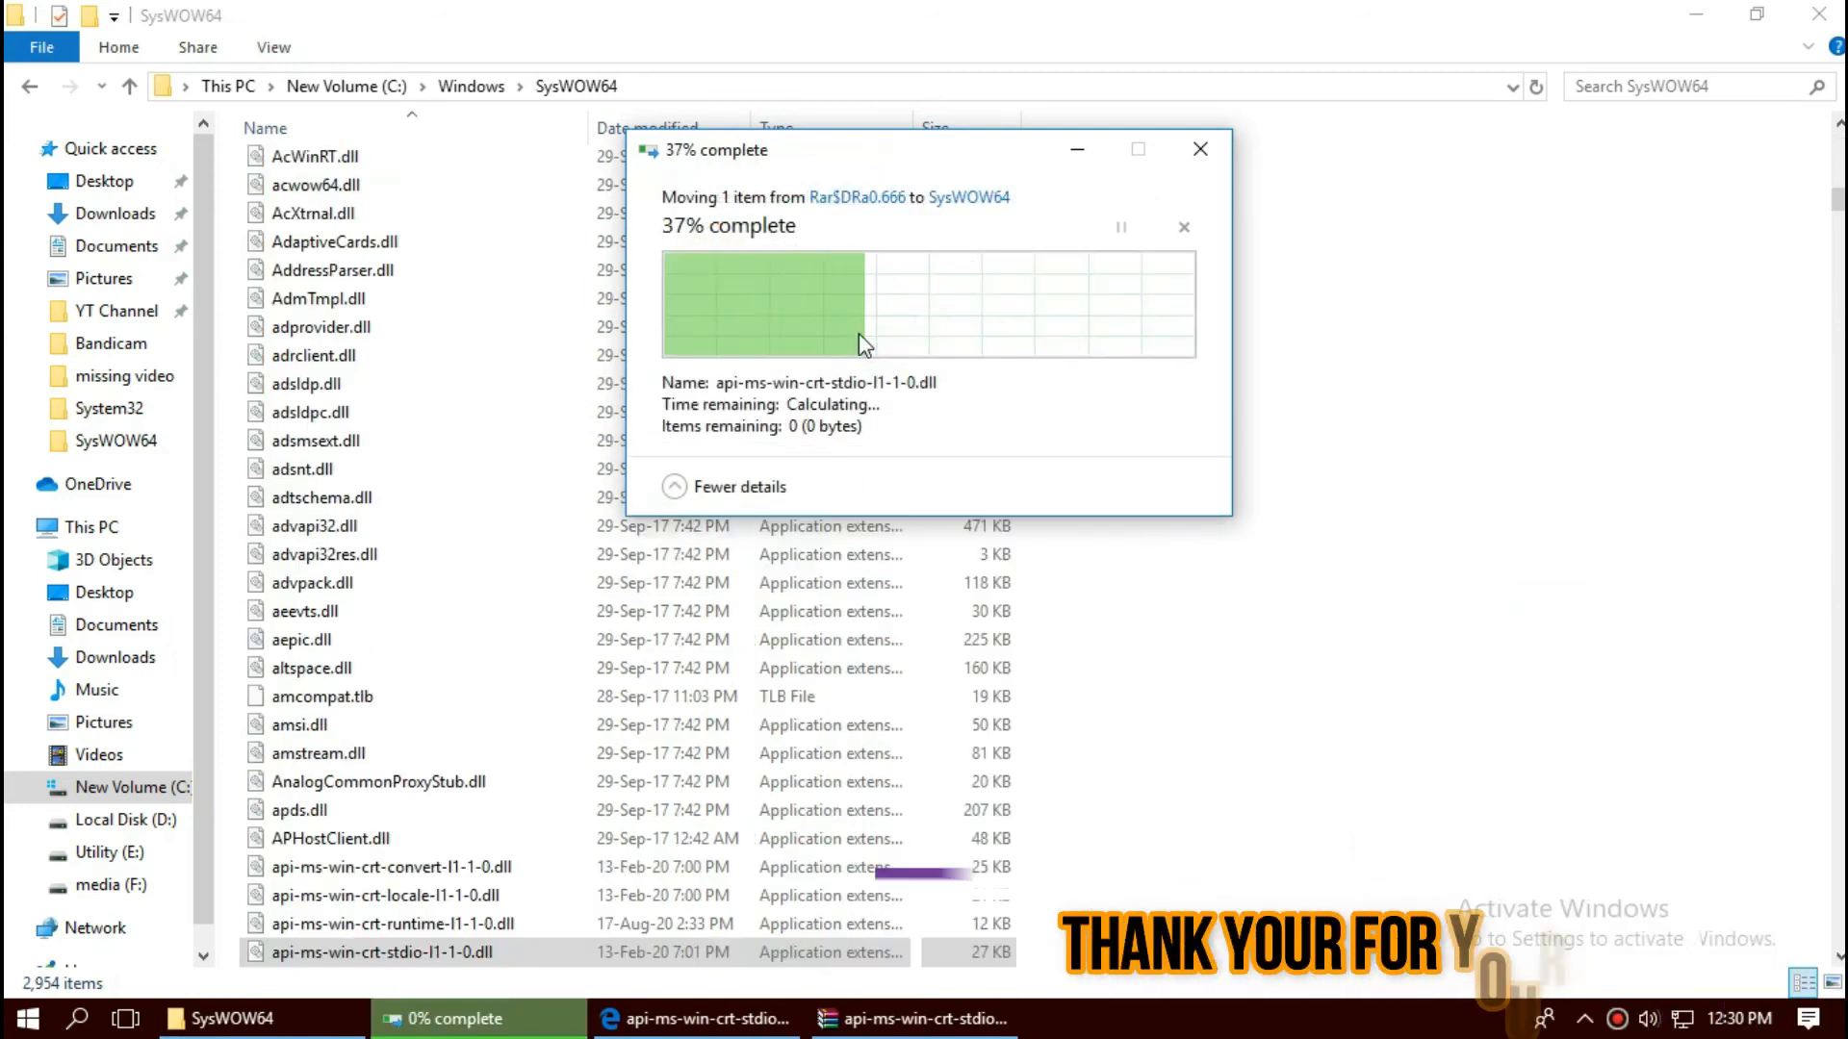
pyautogui.click(1685, 85)
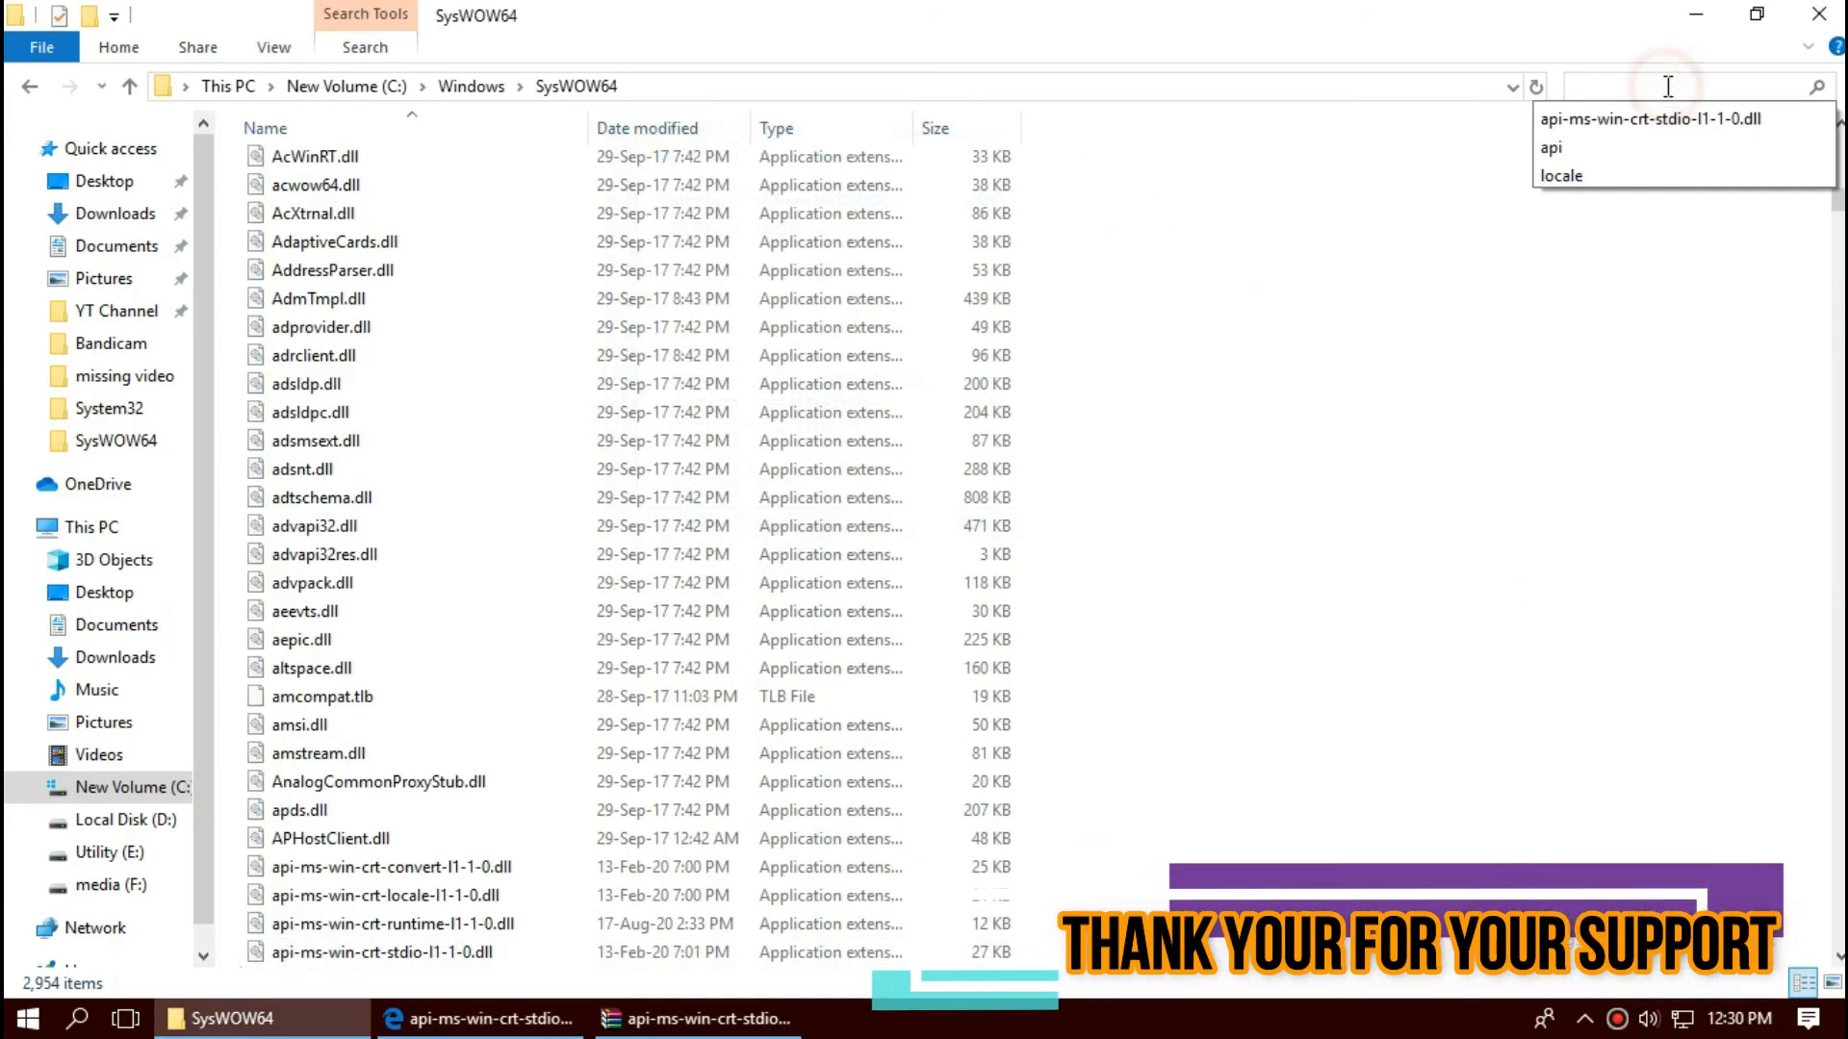
pyautogui.click(1649, 117)
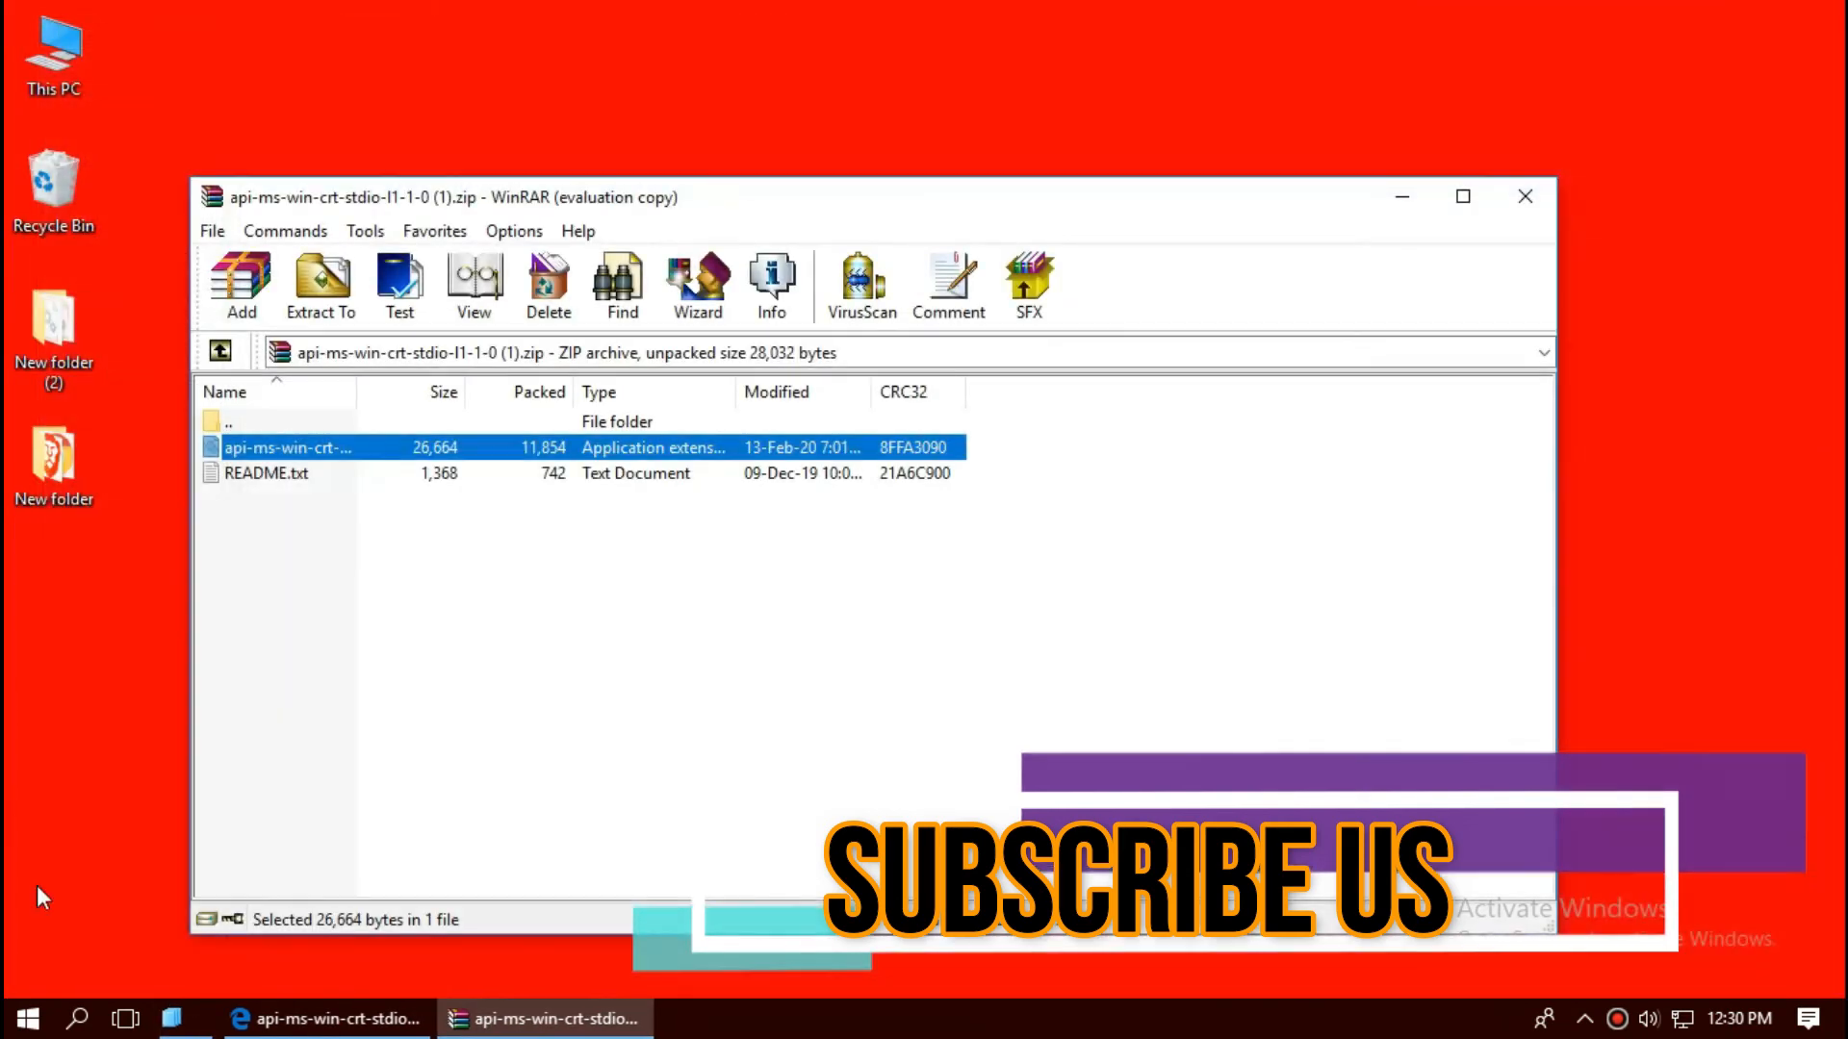
# Step: Open the Start menu's power options showing Sleep, Shut down and Restart
pyautogui.click(26, 1017)
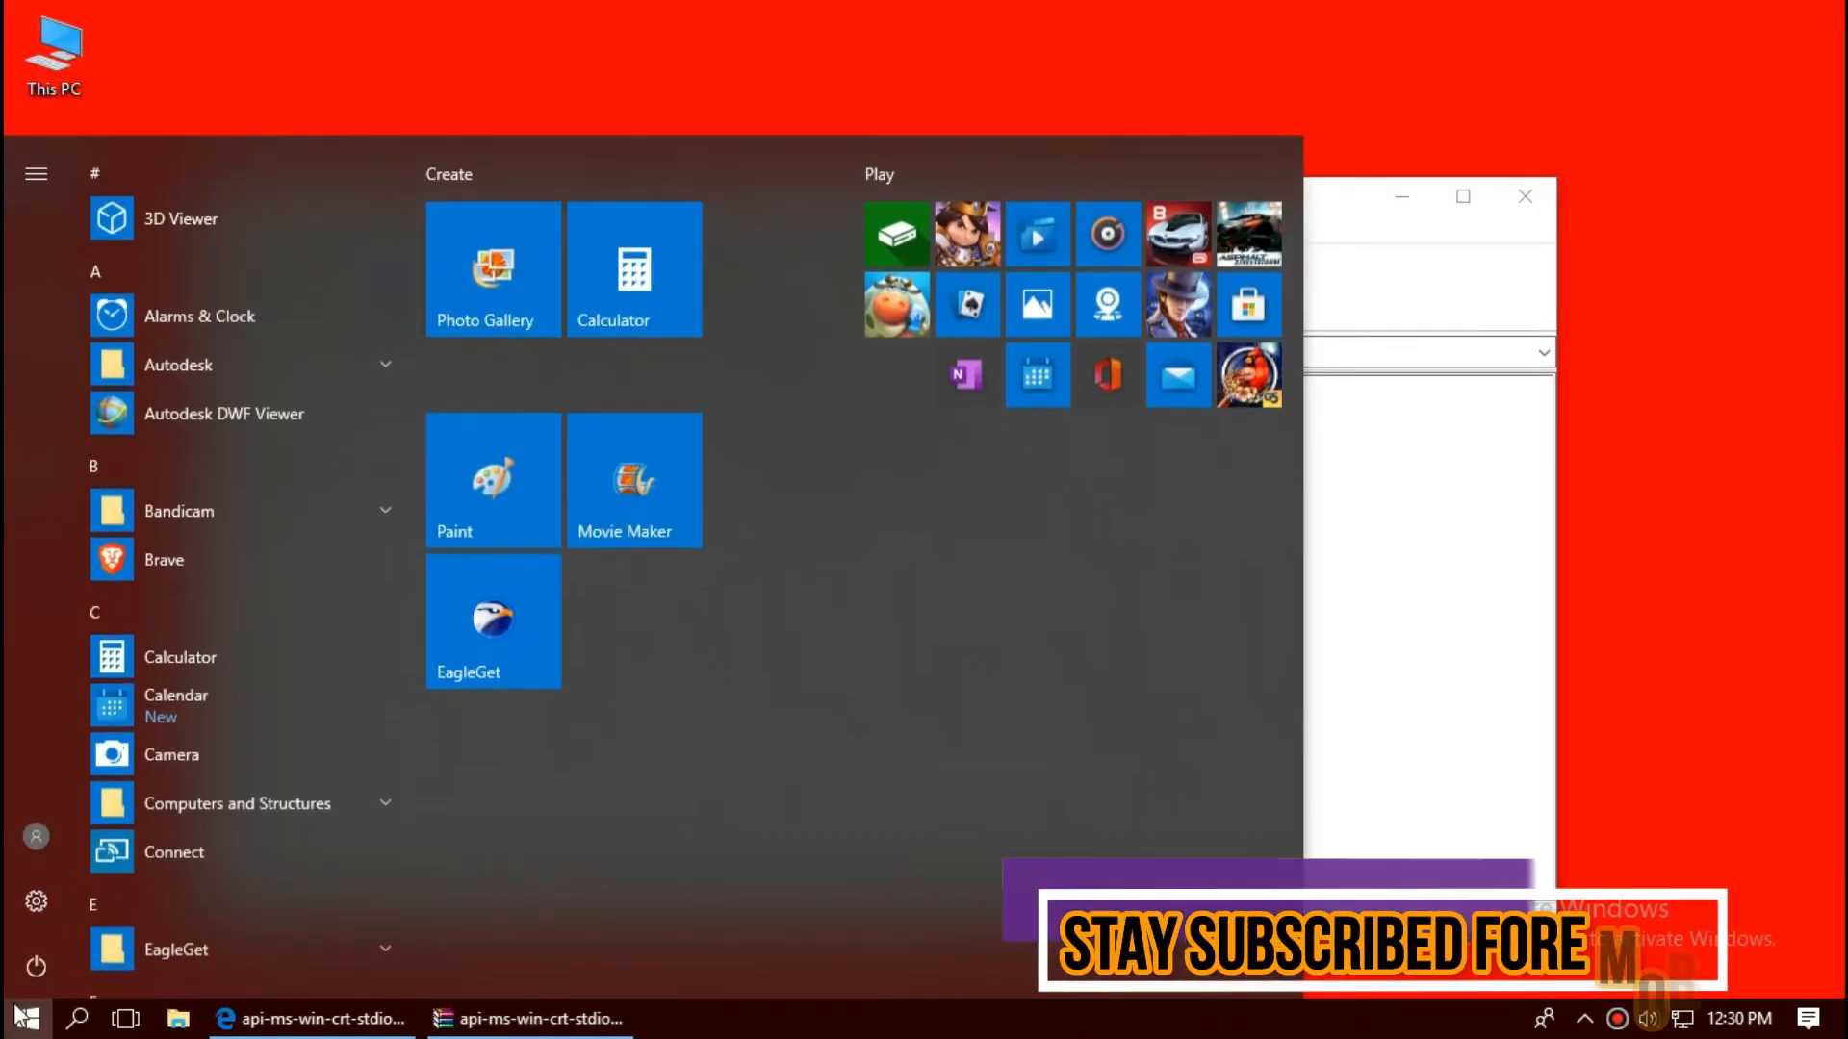
pyautogui.click(35, 966)
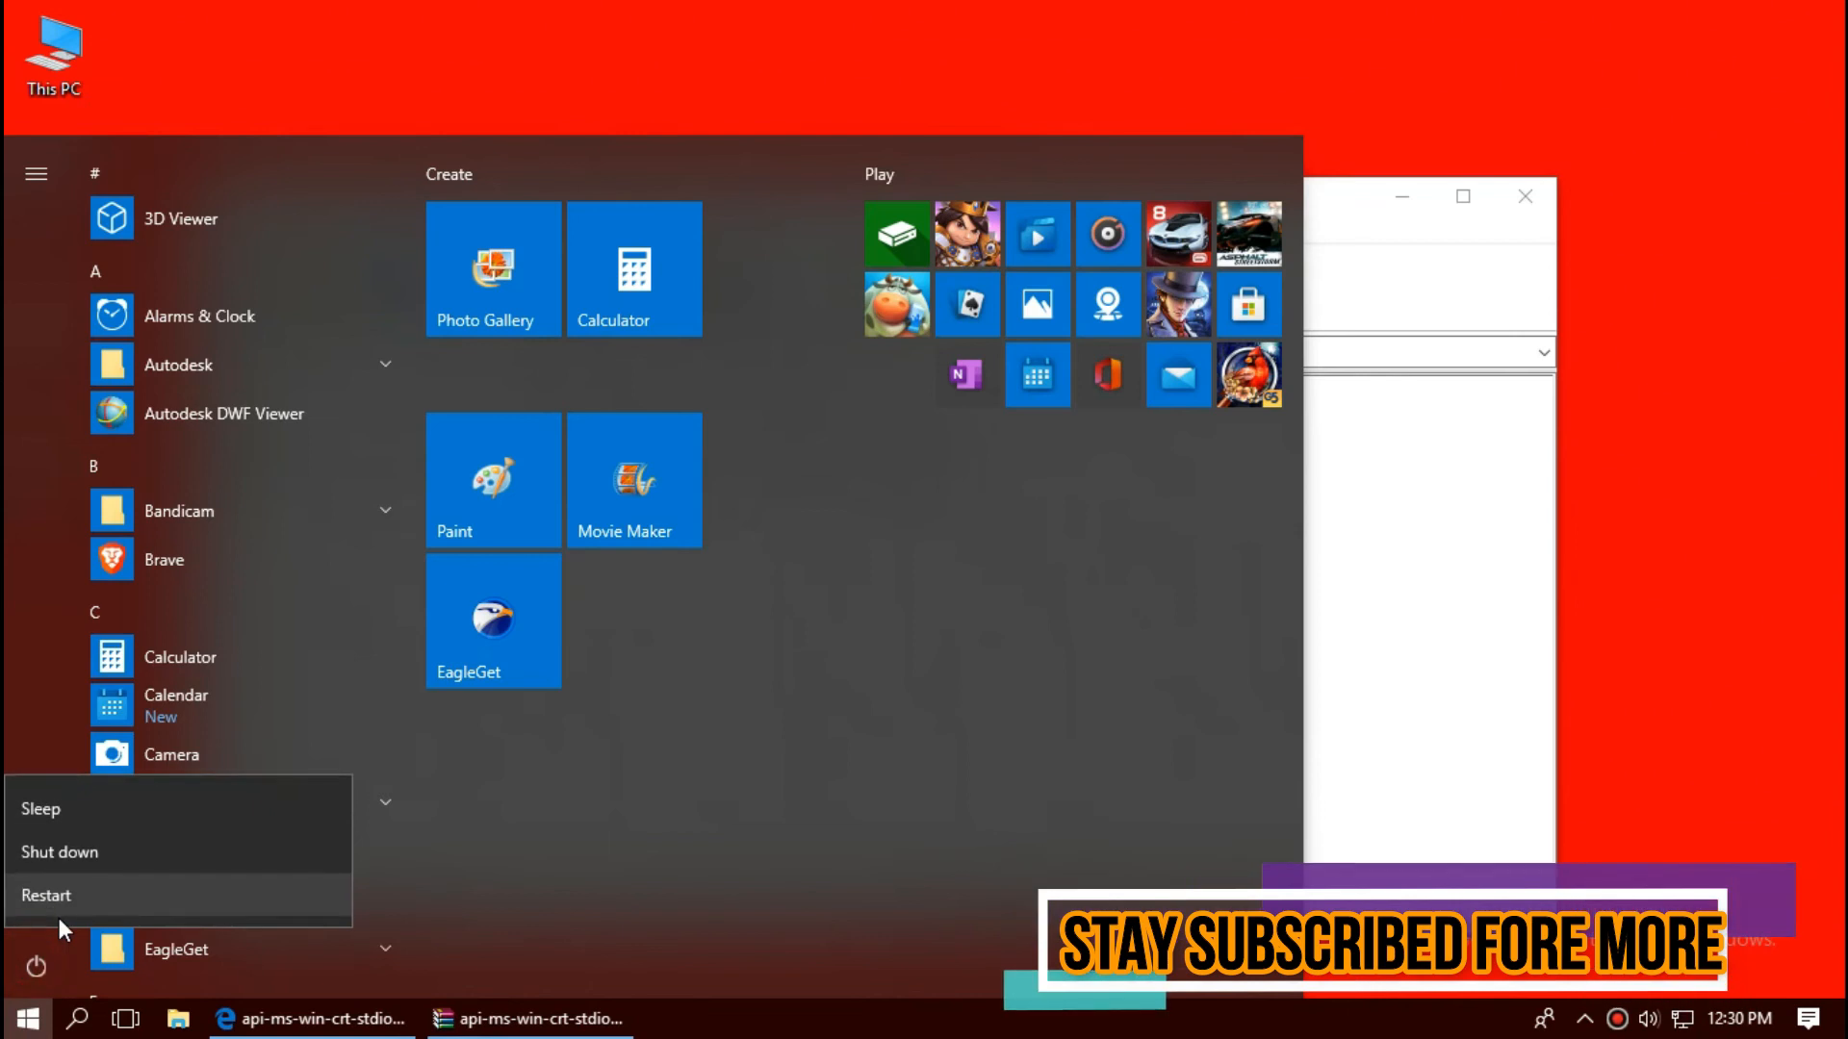